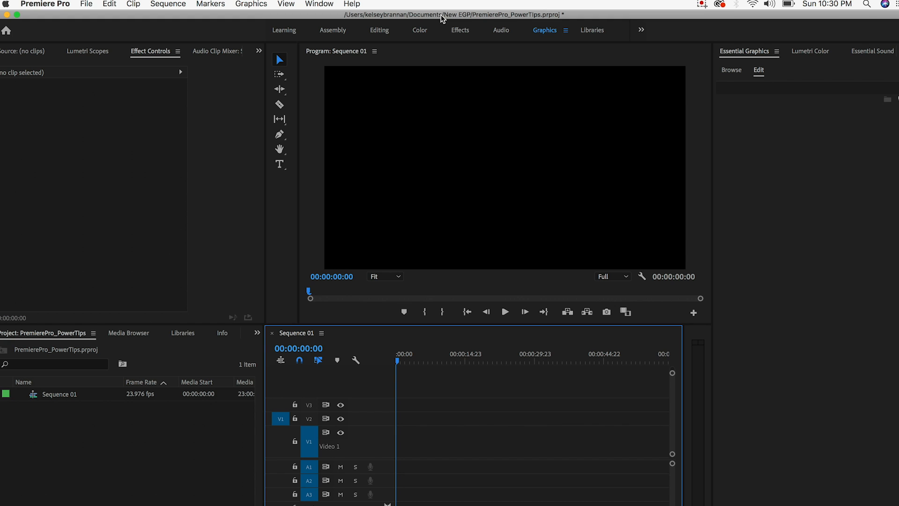
{"action": "mouse_move", "coordinate": [55, 4]}
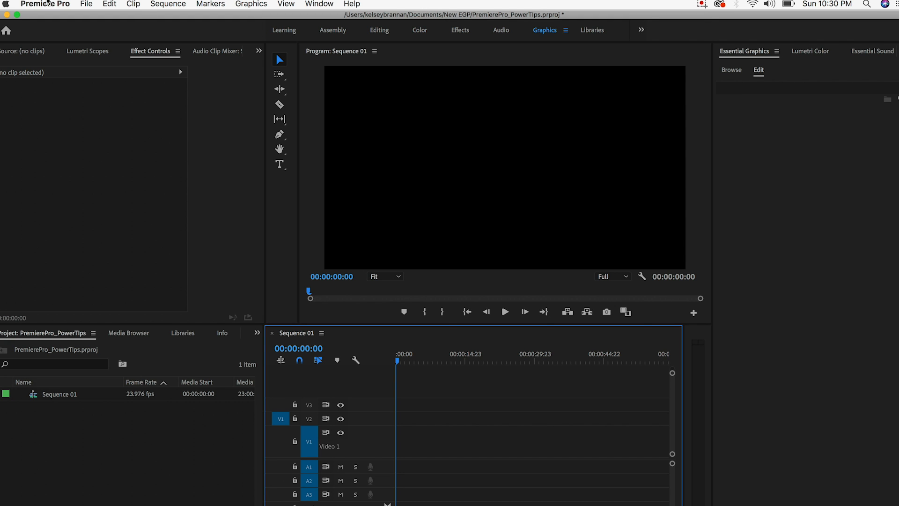
- Open About Premiere Pro from the application menu to check version 13.1 and credits
{"action": "left_click", "coordinate": [45, 4]}
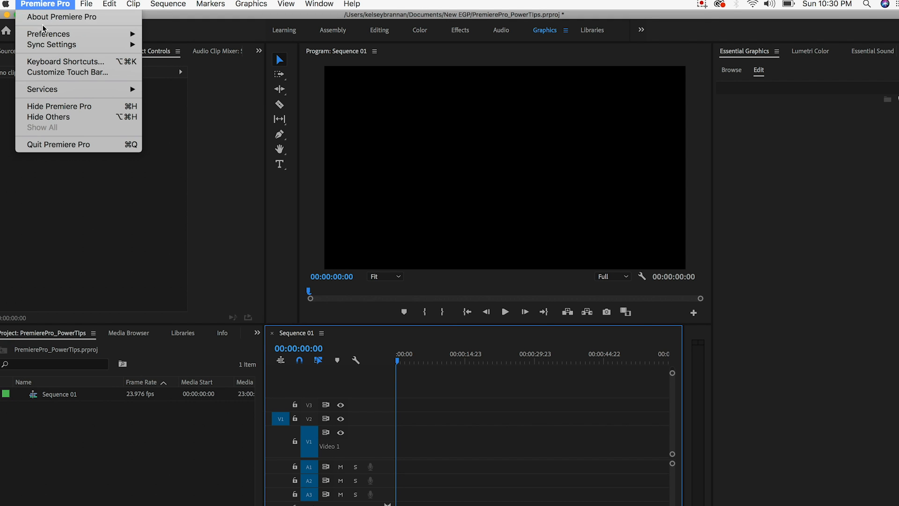
{"action": "left_click", "coordinate": [62, 17]}
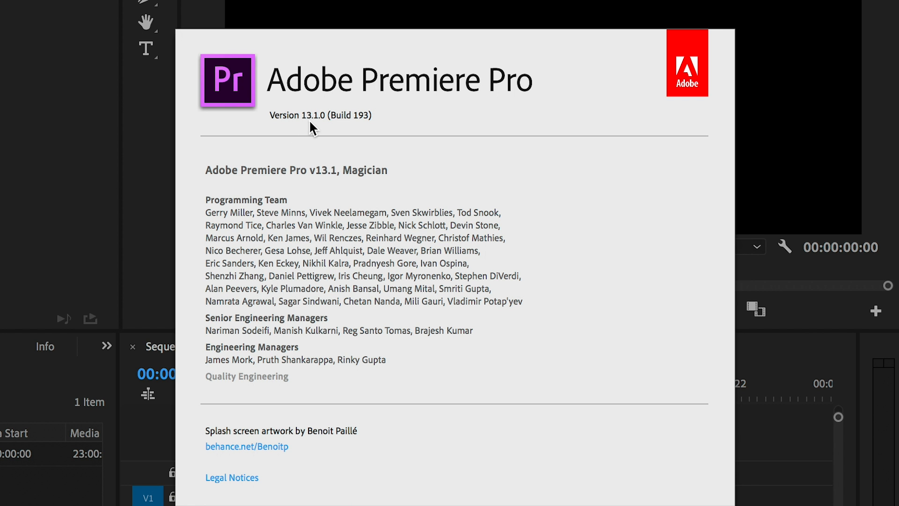
{"action": "mouse_move", "coordinate": [154, 164]}
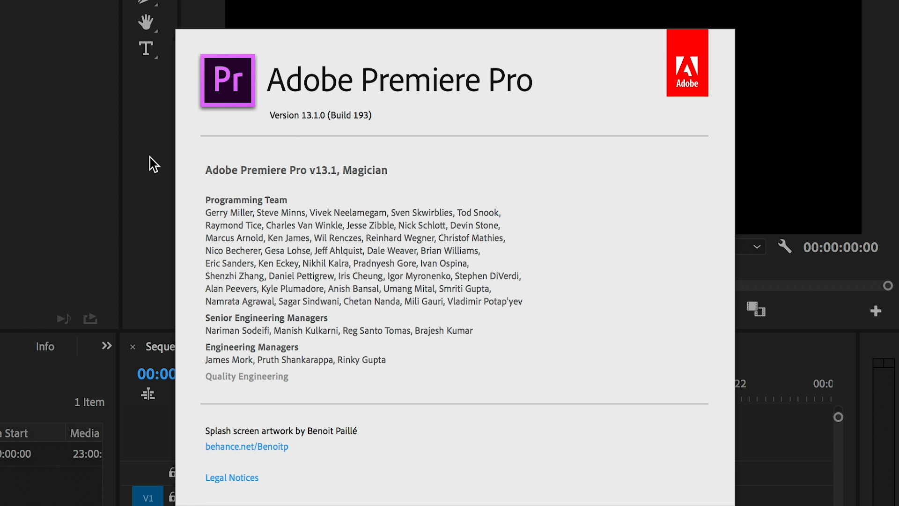
{"action": "scroll", "scroll_direction": "up", "scroll_amount": 3}
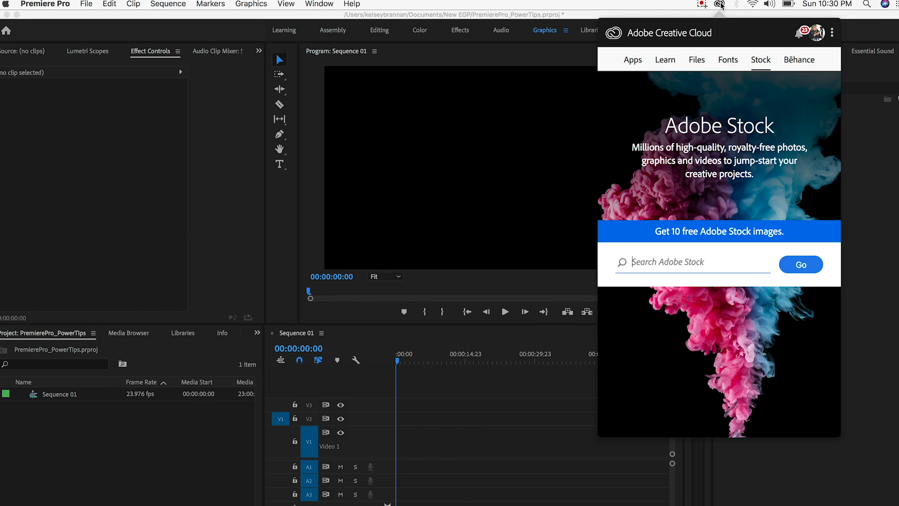
- Close the Adobe Creative Cloud overlay to return to the empty Graphics workspace
{"action": "left_click", "coordinate": [633, 59]}
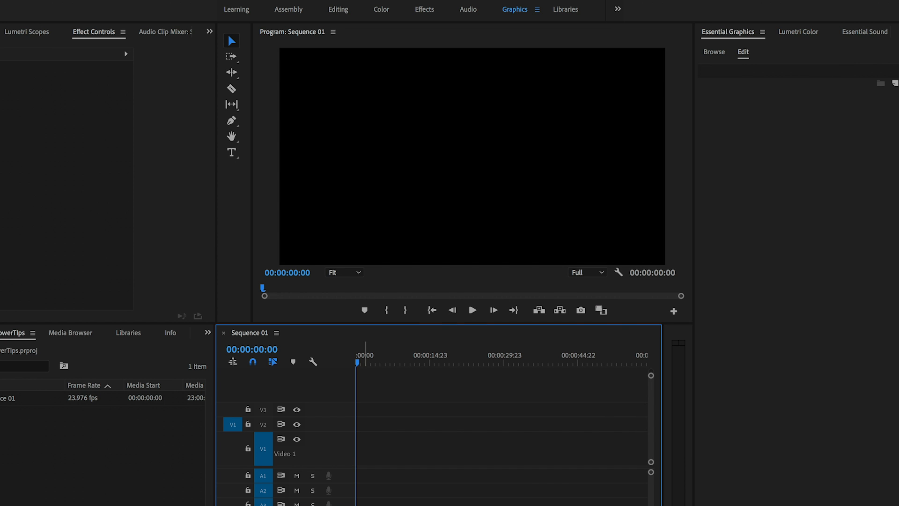
{"action": "mouse_move", "coordinate": [726, 36]}
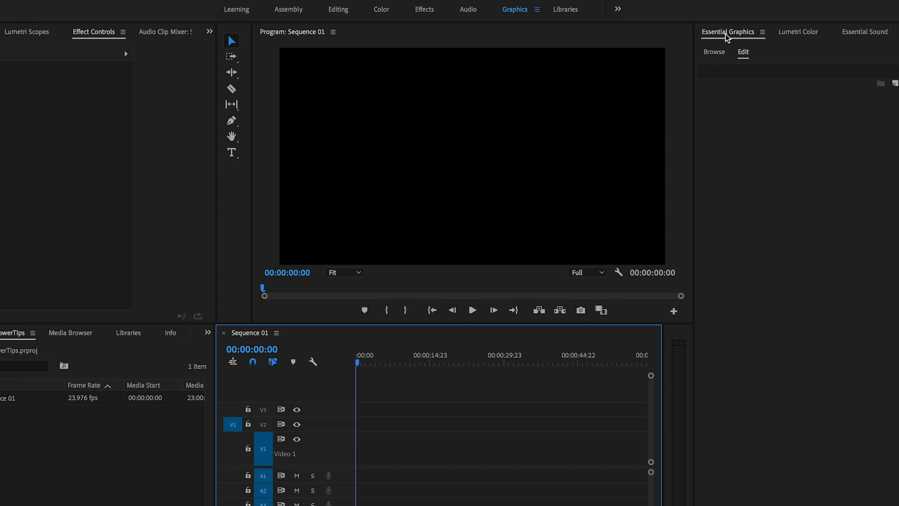
{"action": "mouse_move", "coordinate": [855, 88]}
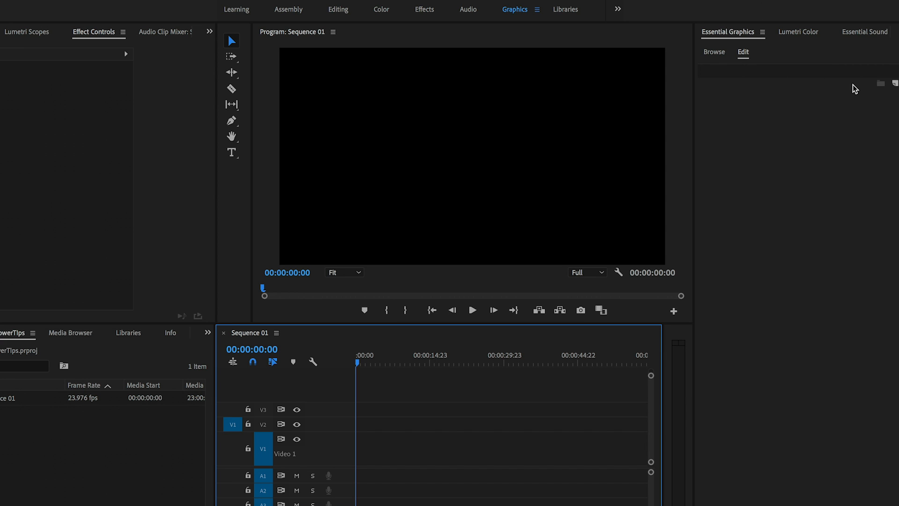
{"action": "mouse_move", "coordinate": [232, 105]}
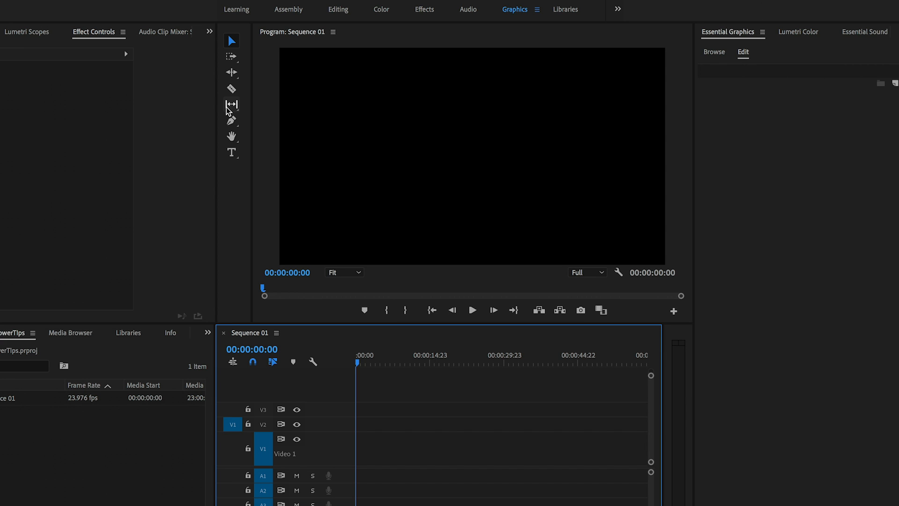
- Add a new text layer in the Program Monitor reading 'Gal'
{"action": "left_click", "coordinate": [231, 152]}
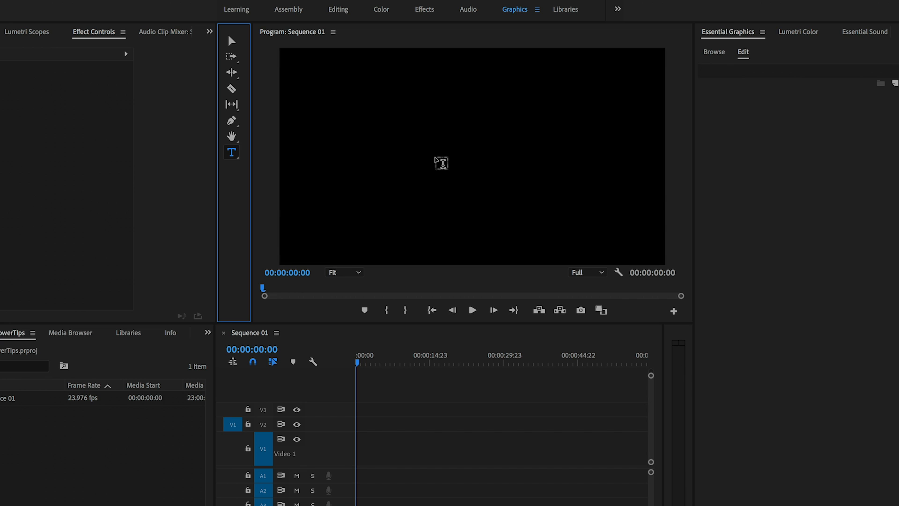
{"action": "left_click", "coordinate": [400, 149]}
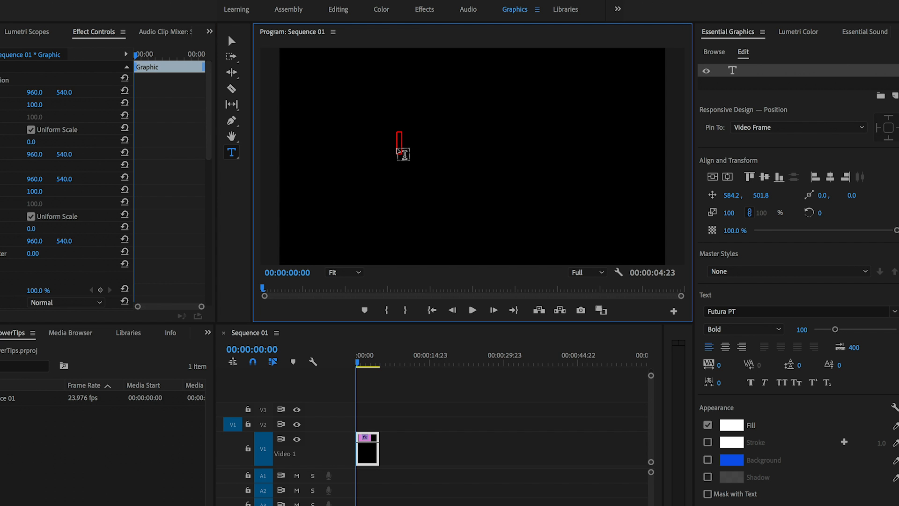
{"action": "type", "text": "Gal"}
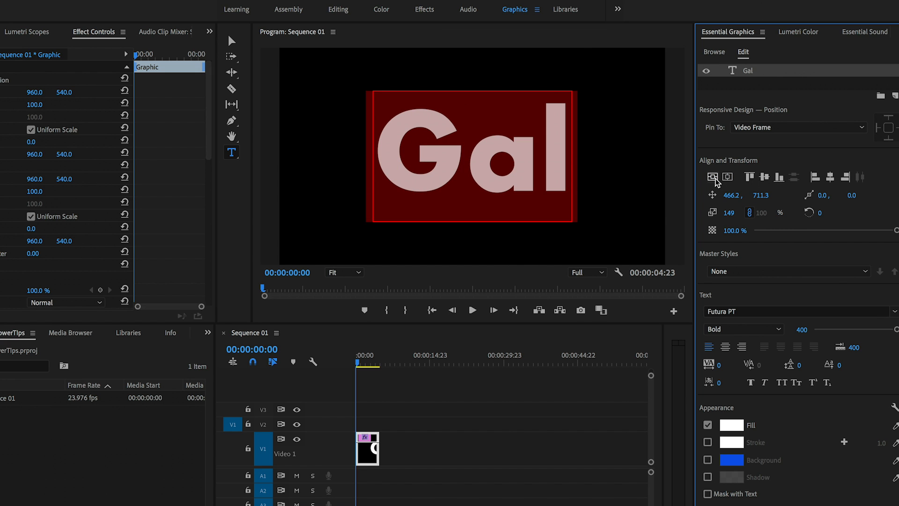
{"action": "mouse_move", "coordinate": [363, 404]}
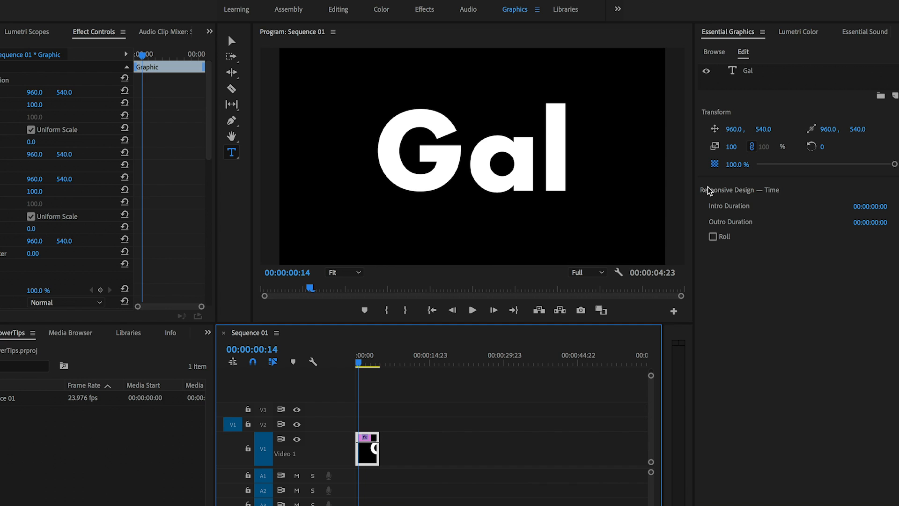
{"action": "mouse_move", "coordinate": [740, 88]}
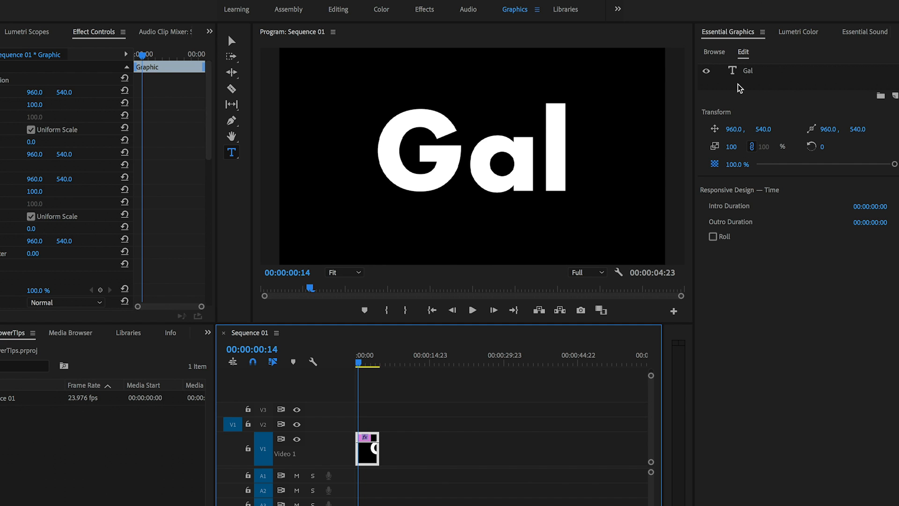
{"action": "mouse_move", "coordinate": [809, 68]}
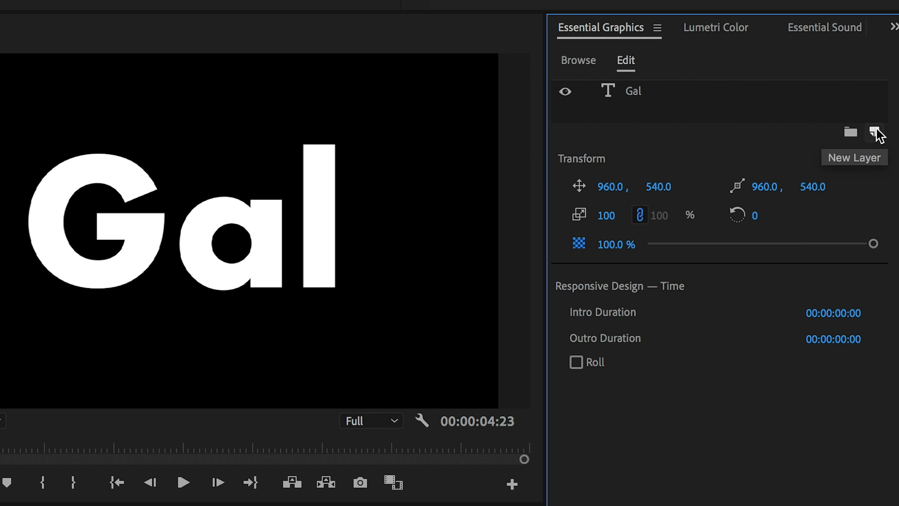
- Import Beach Aerial.mp4 as a graphic layer and move it beneath the Gal text
{"action": "left_click", "coordinate": [874, 132]}
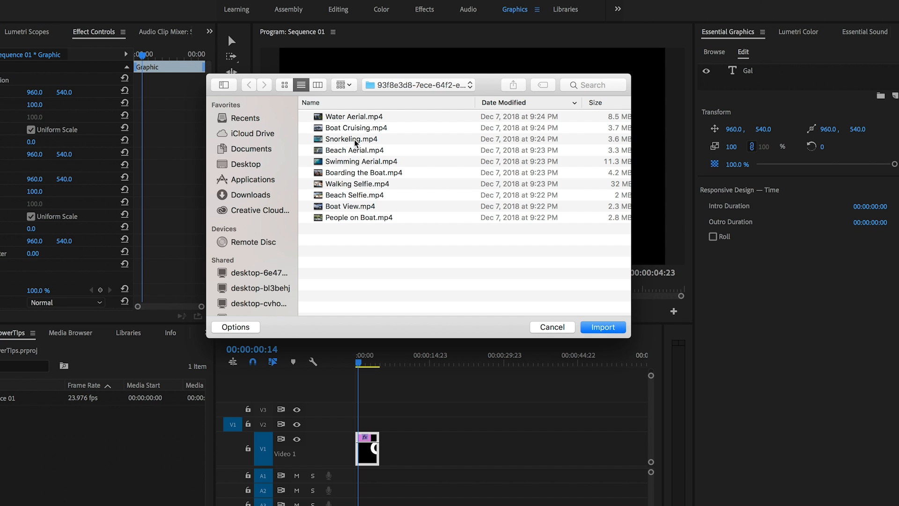
{"action": "mouse_move", "coordinate": [350, 211]}
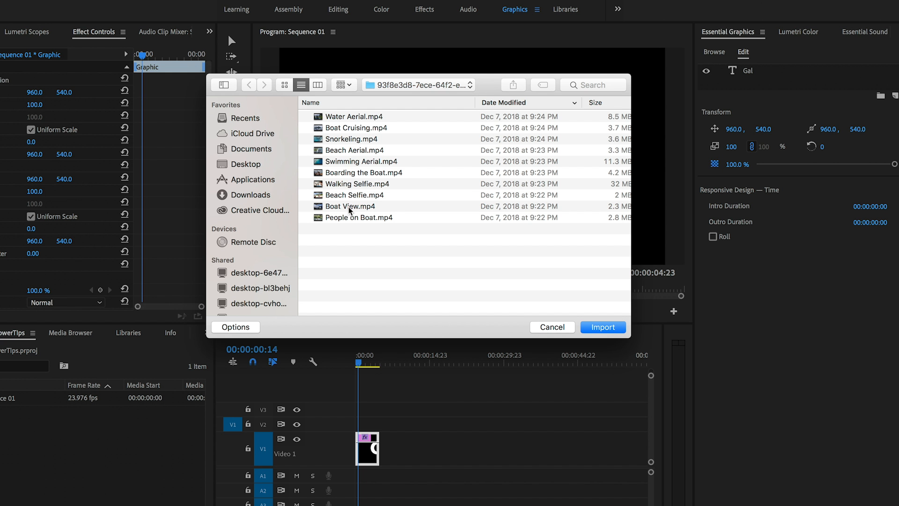
{"action": "left_click", "coordinate": [355, 150]}
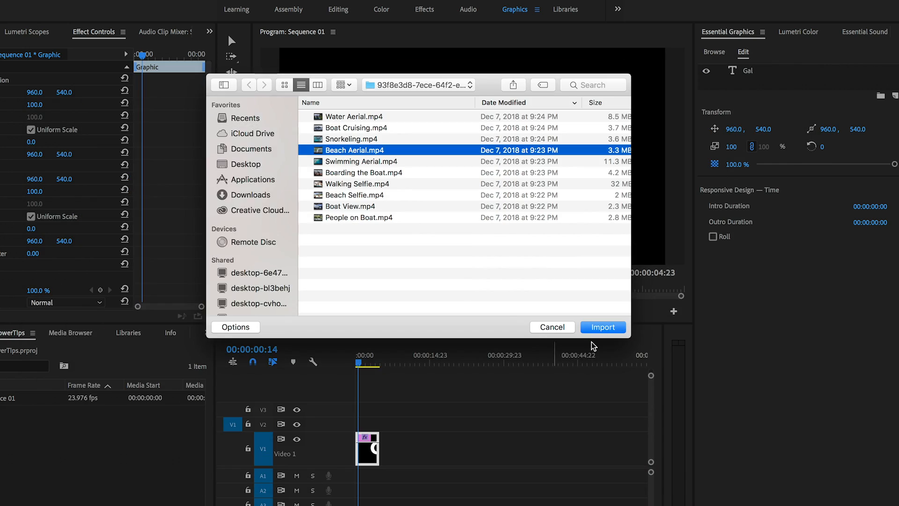
{"action": "left_click", "coordinate": [603, 327]}
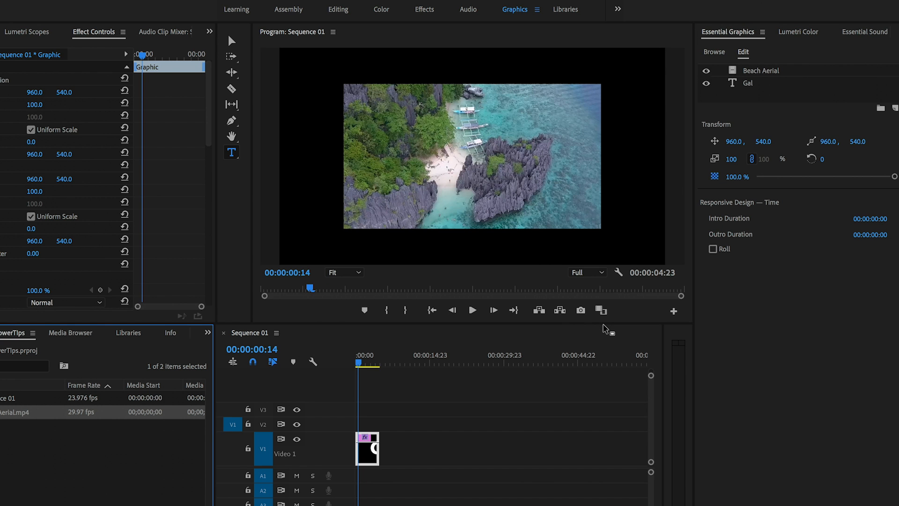
{"action": "mouse_move", "coordinate": [432, 307]}
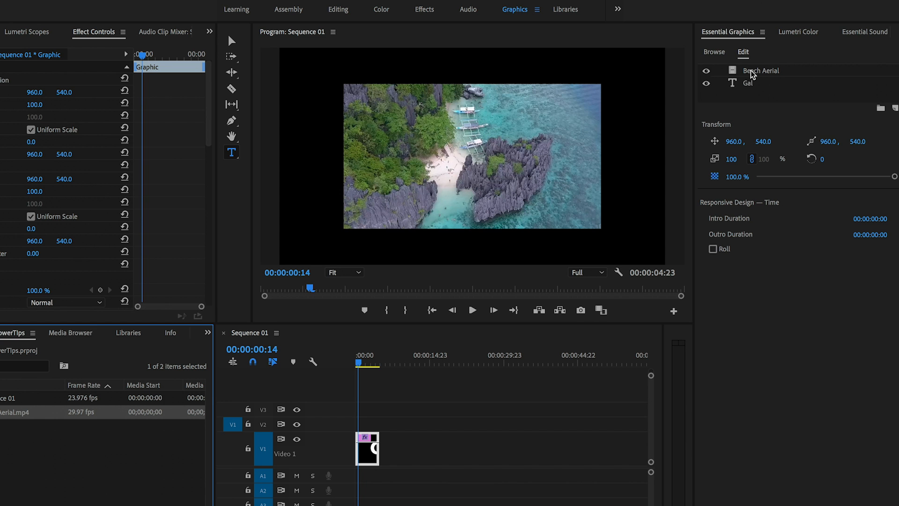
{"action": "left_click", "coordinate": [761, 69]}
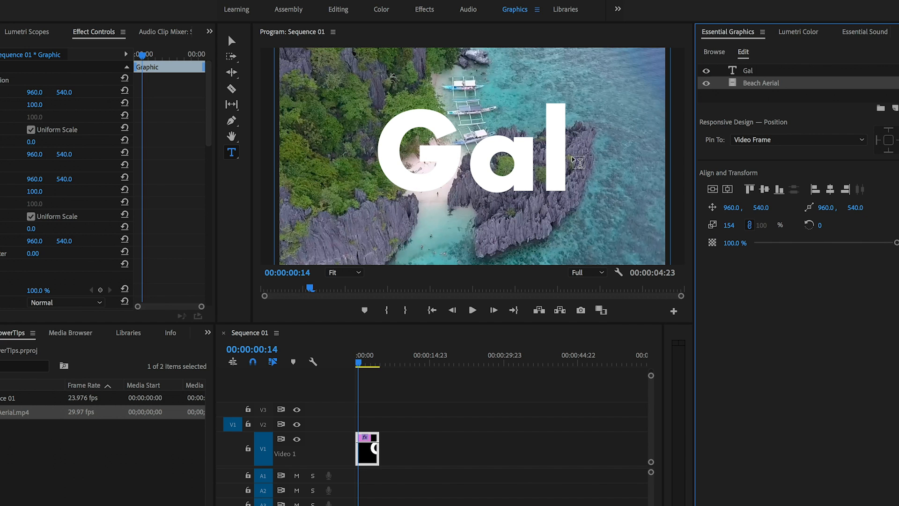
- Select the Gal text layer and enable Mask with Text
{"action": "left_click", "coordinate": [488, 149]}
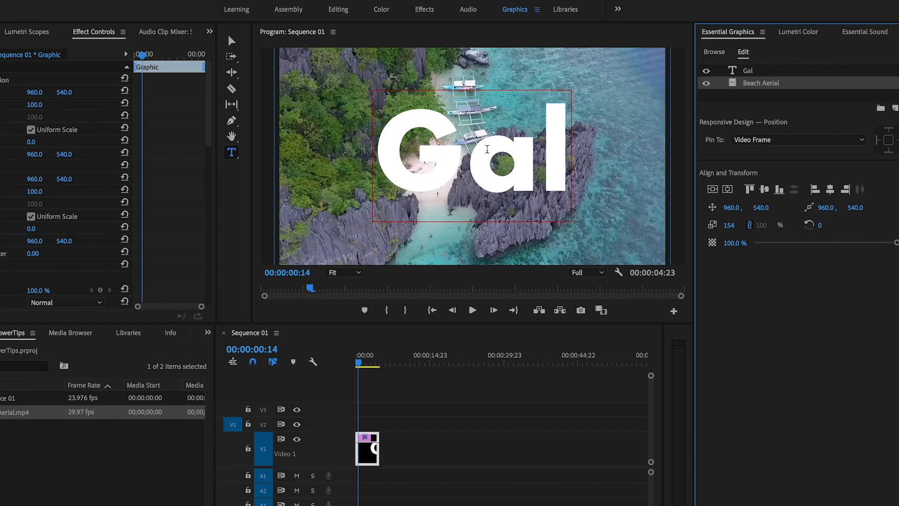
{"action": "left_click", "coordinate": [746, 69]}
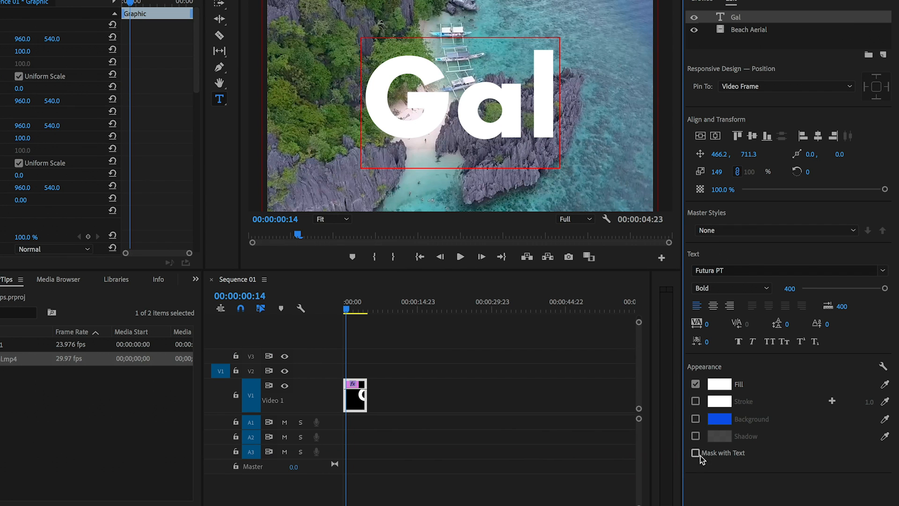
{"action": "mouse_move", "coordinate": [709, 464]}
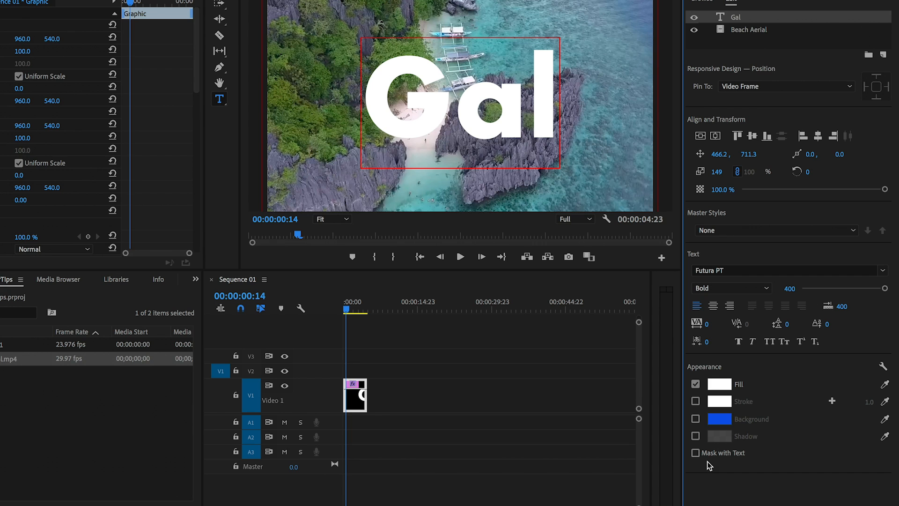
{"action": "left_click", "coordinate": [695, 453]}
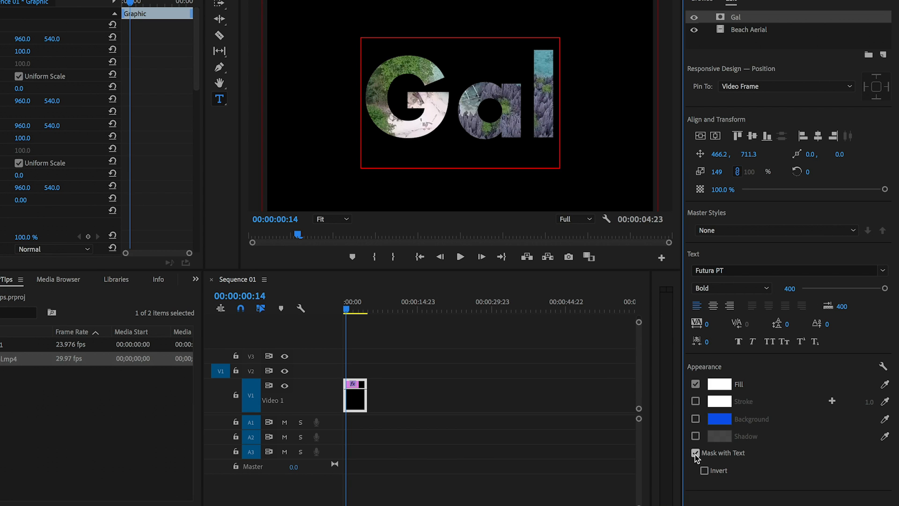
{"action": "left_click", "coordinate": [749, 29]}
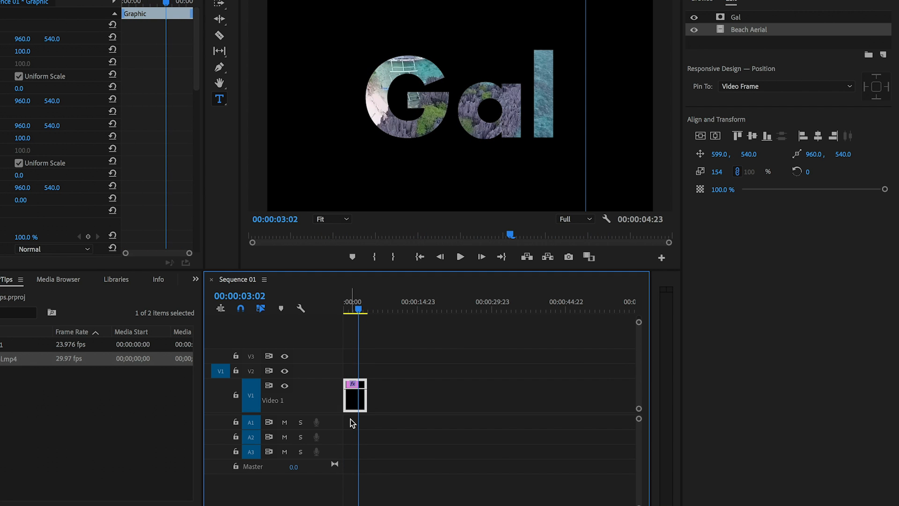
{"action": "mouse_move", "coordinate": [377, 405]}
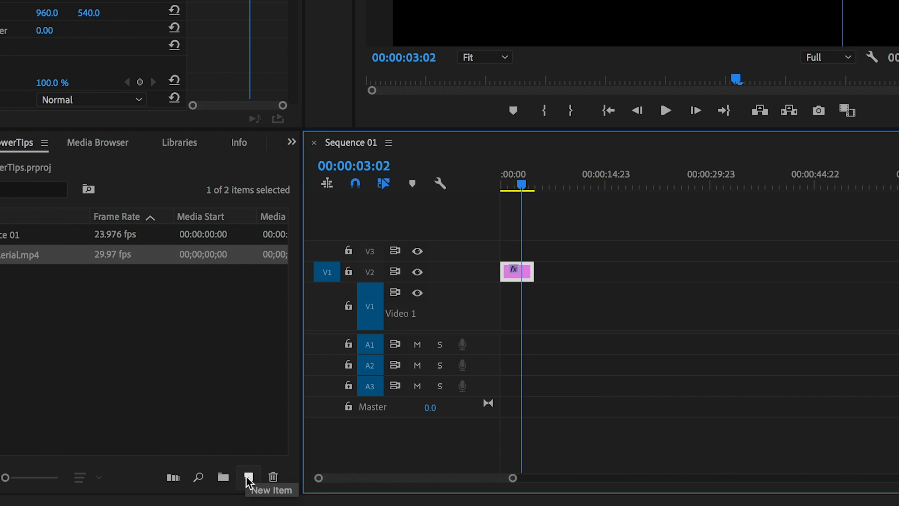
- Create a 1920x1080 colour matte in light grey E3E3E3 behind the Gal graphic
{"action": "left_click", "coordinate": [248, 477]}
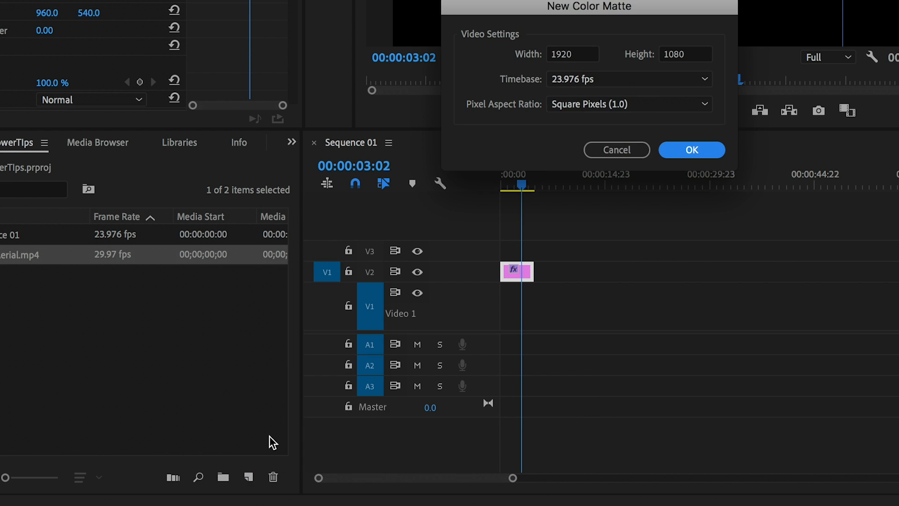
{"action": "left_click", "coordinate": [690, 150]}
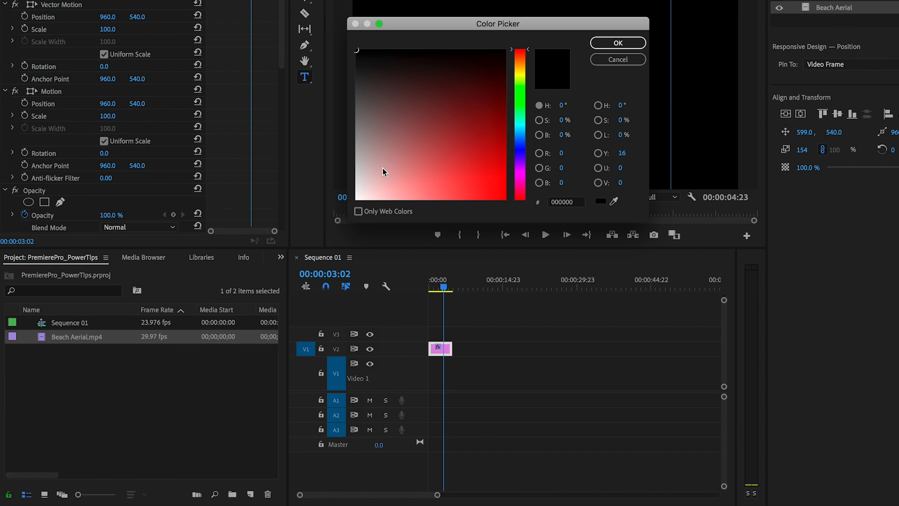
{"action": "left_click", "coordinate": [357, 184]}
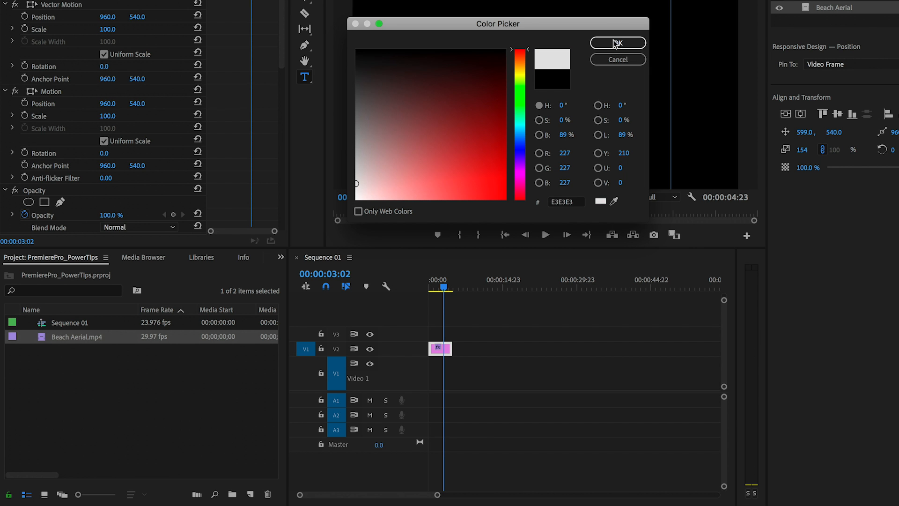
{"action": "left_click", "coordinate": [618, 42]}
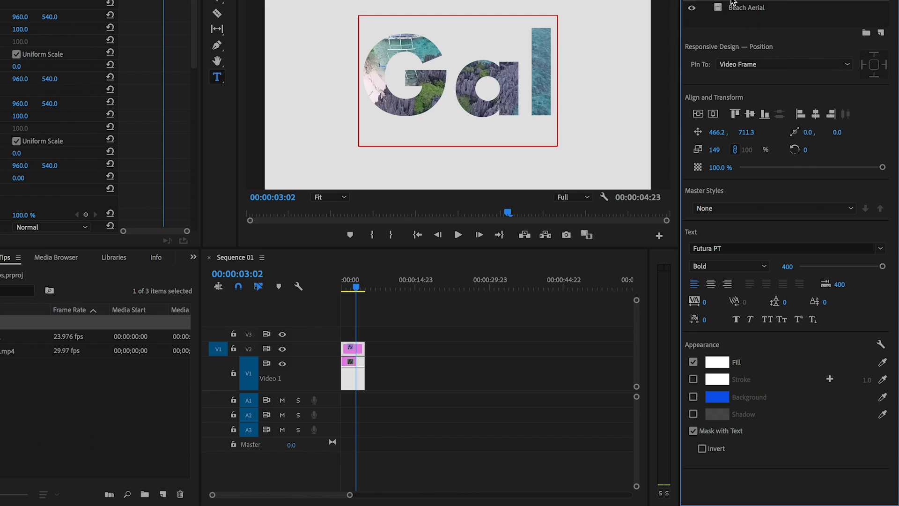
- Enable a black Shadow on the Gal text with distance 15.3
{"action": "left_click", "coordinate": [693, 414]}
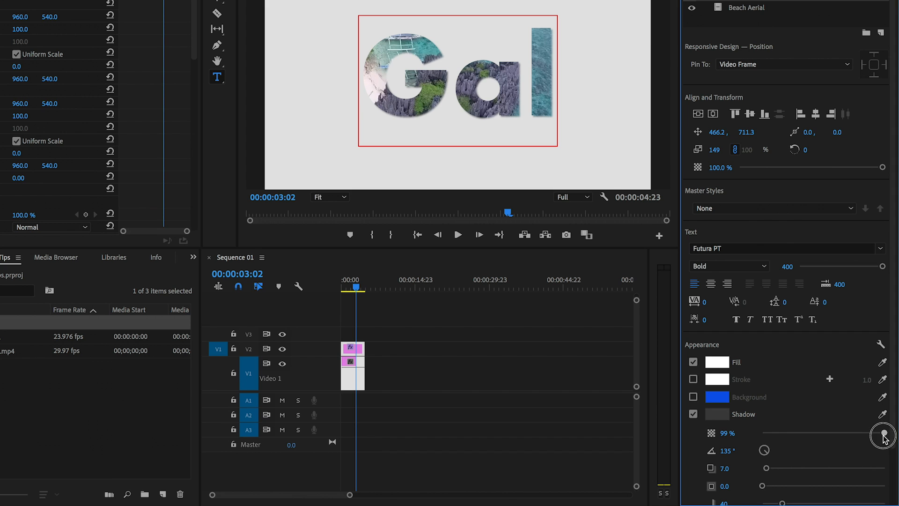
{"action": "scroll", "scroll_direction": "down", "scroll_amount": 3}
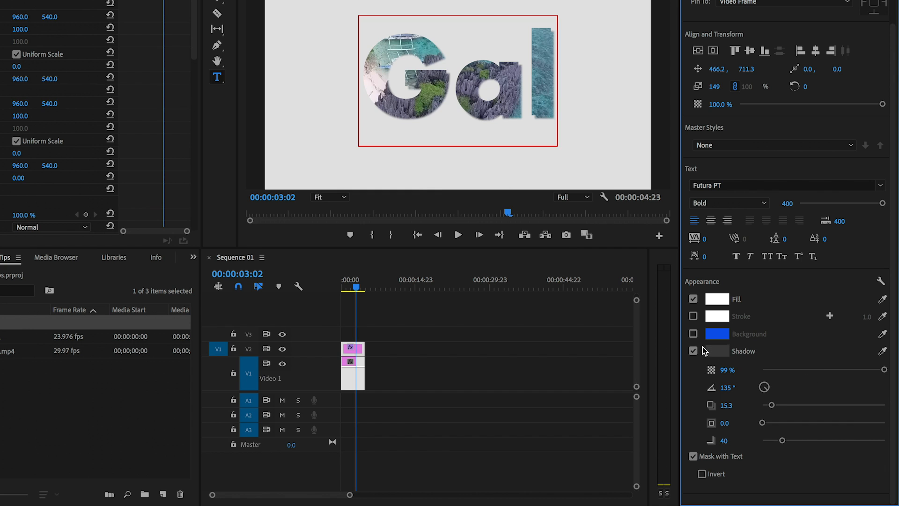
{"action": "left_click", "coordinate": [713, 351]}
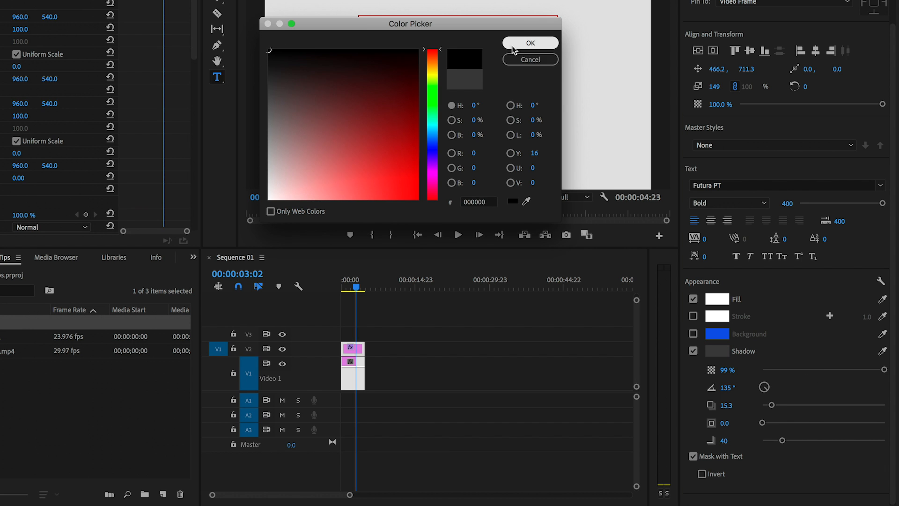
{"action": "left_click", "coordinate": [530, 43]}
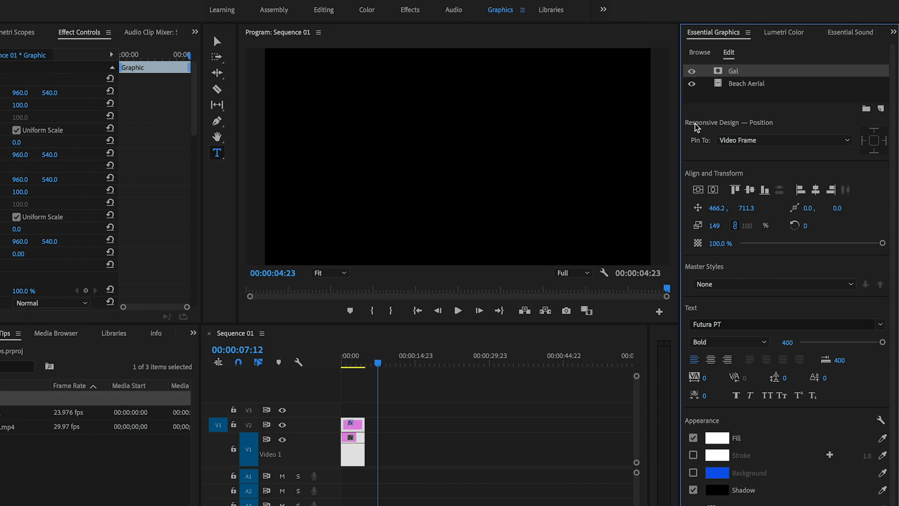
- Deselect the existing clip and type a new title 'Premiere Gal' later in the sequence
{"action": "left_click", "coordinate": [401, 462]}
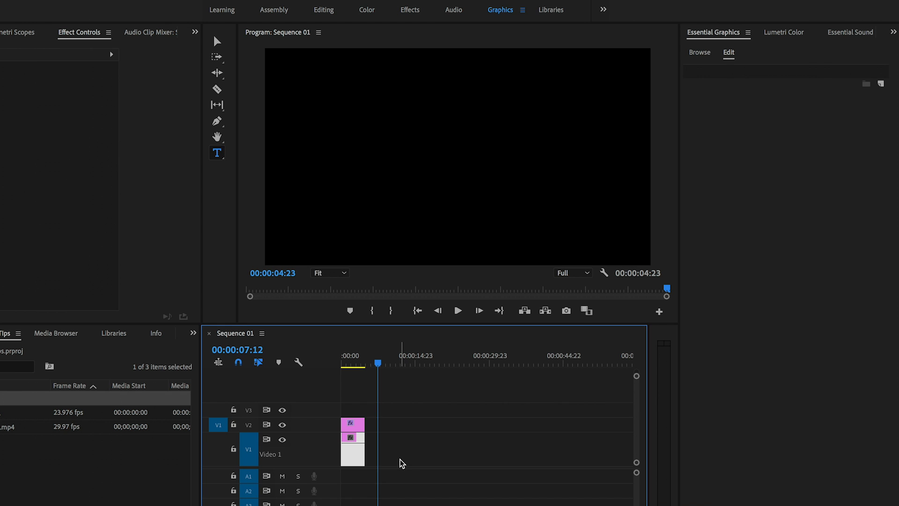
{"action": "mouse_move", "coordinate": [359, 106]}
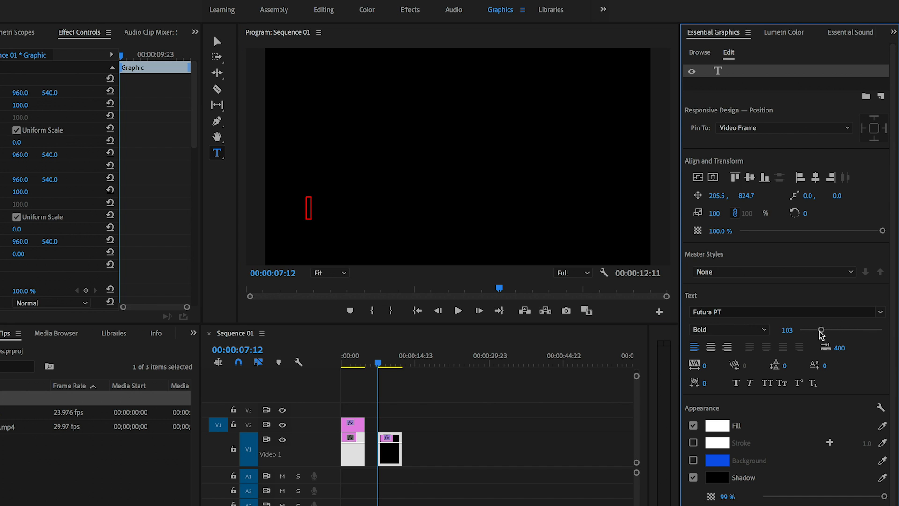
{"action": "type", "text": "P"}
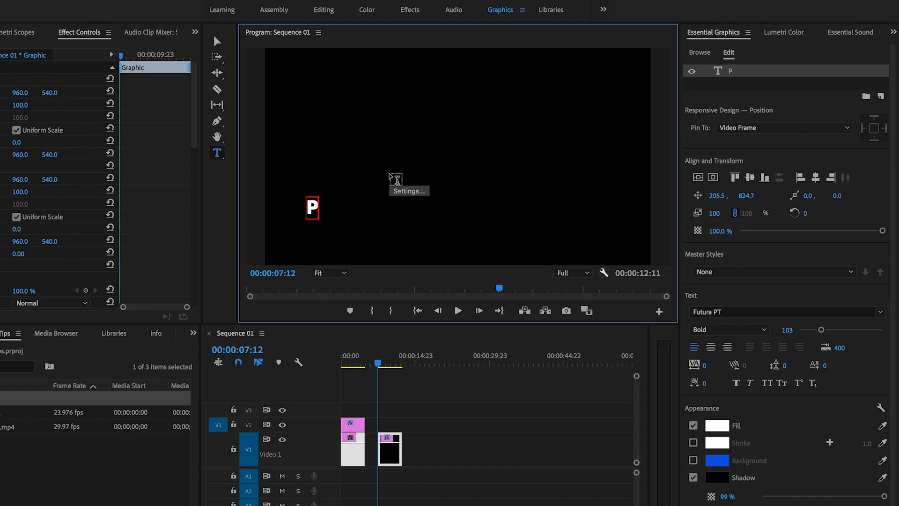
{"action": "type", "text": "remiere"}
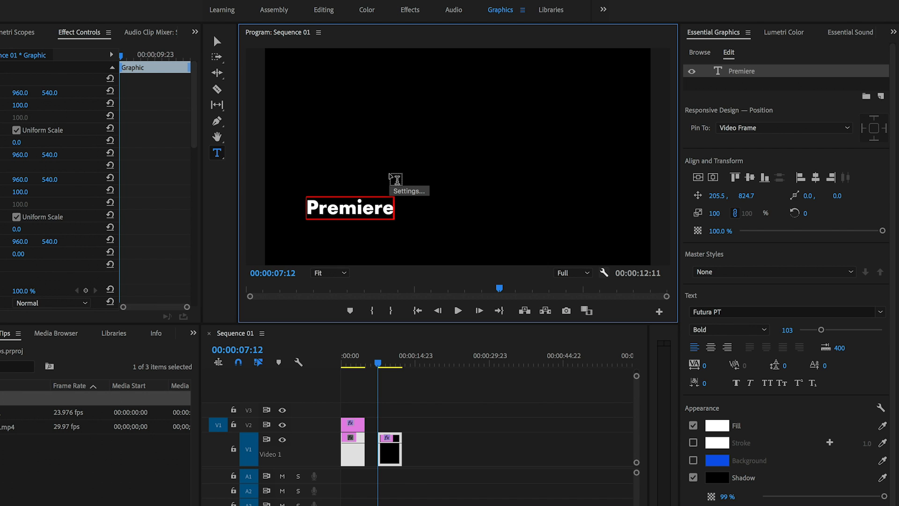
{"action": "type", "text": "Gal"}
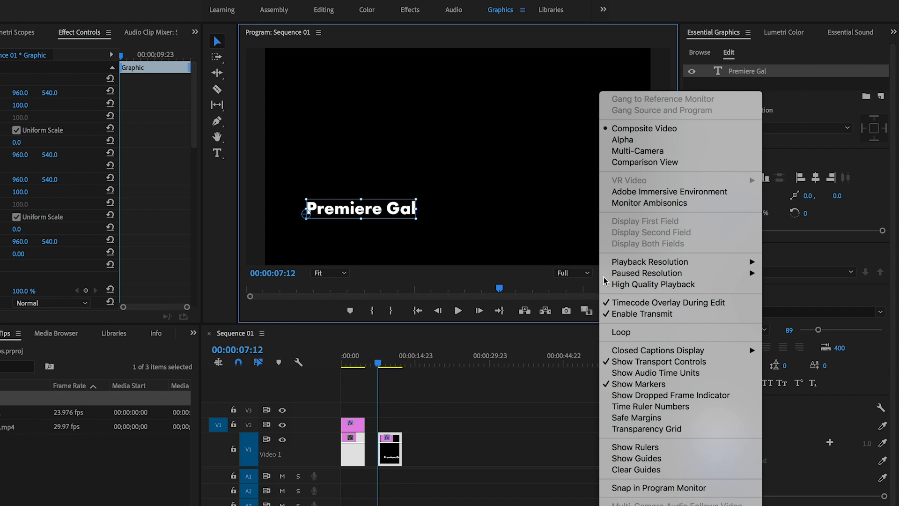
- Turn on Safe Margins in the Program Monitor and fit the title inside them
{"action": "left_click", "coordinate": [636, 418]}
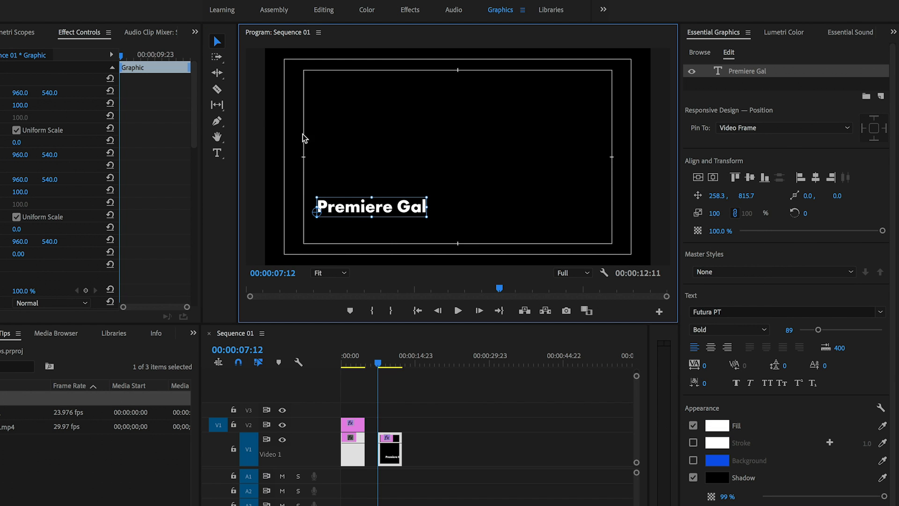
{"action": "mouse_move", "coordinate": [350, 52]}
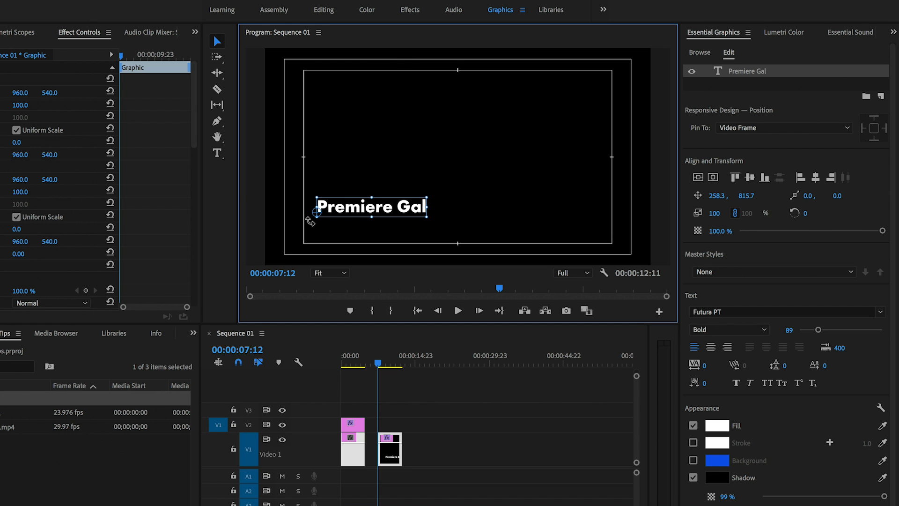
{"action": "mouse_move", "coordinate": [356, 208]}
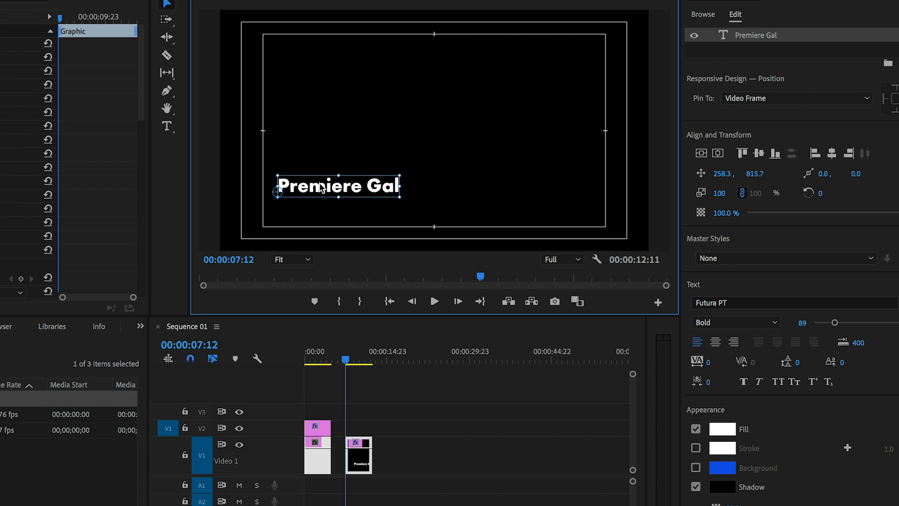
{"action": "mouse_move", "coordinate": [339, 188]}
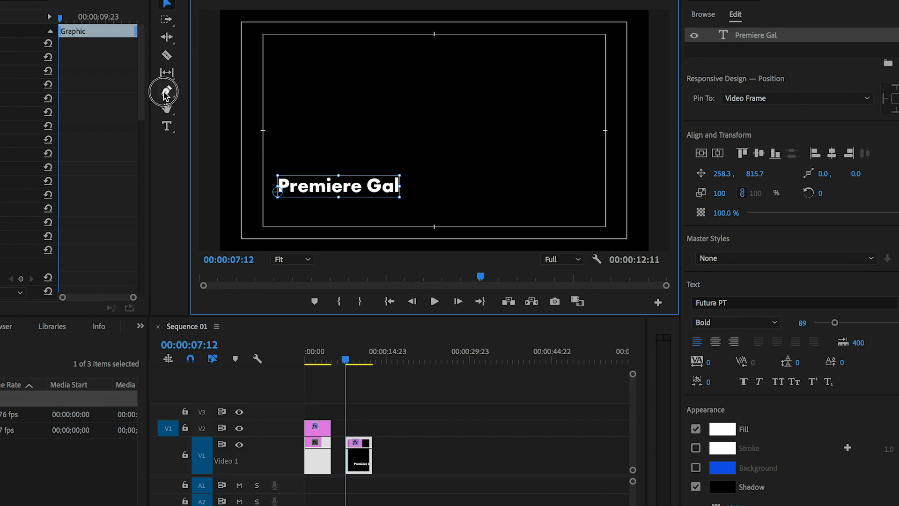
- Enable Background on the Premiere Gal text layer for a solid blue box
{"action": "left_click", "coordinate": [165, 90]}
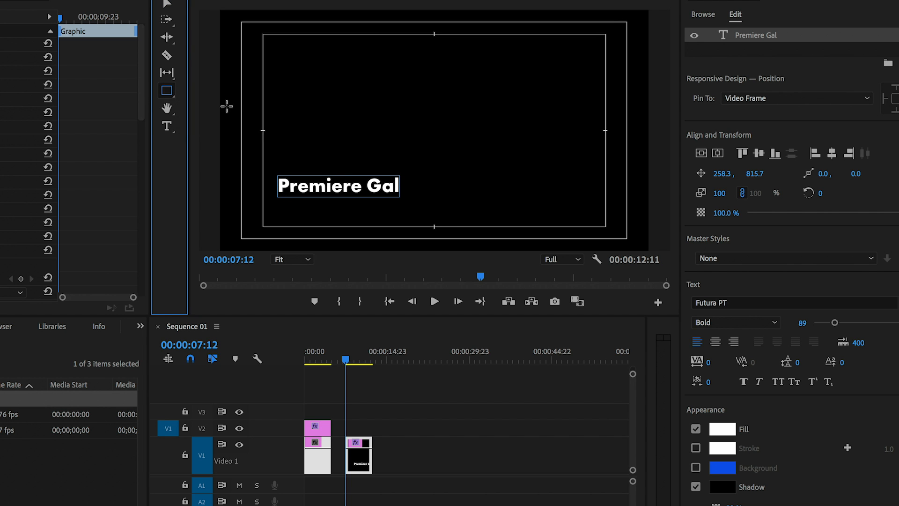
{"action": "mouse_move", "coordinate": [735, 11]}
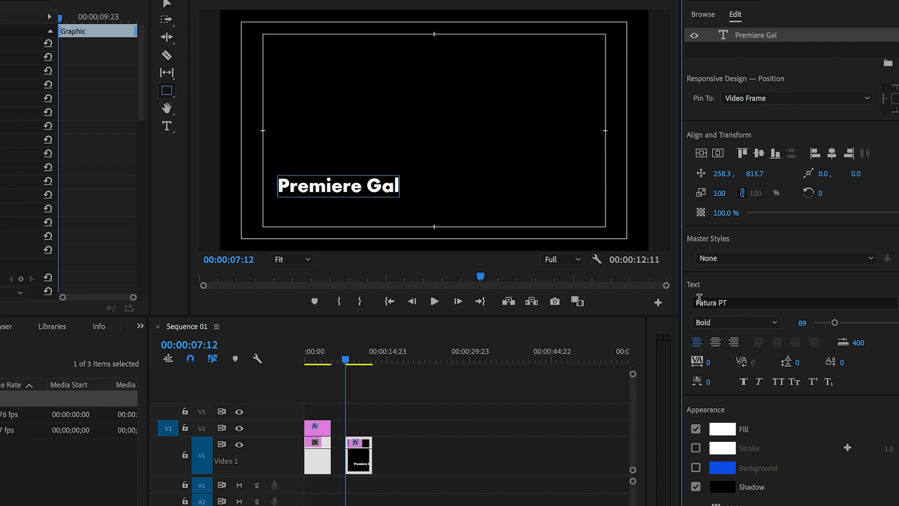
{"action": "left_click", "coordinate": [695, 468]}
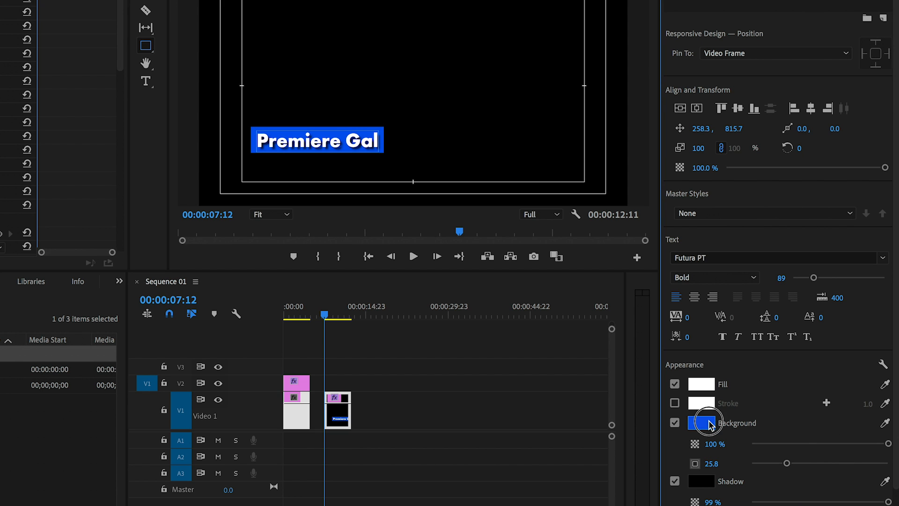
- Change the title's background box colour to light blue (0DA3EA)
{"action": "left_click", "coordinate": [702, 423]}
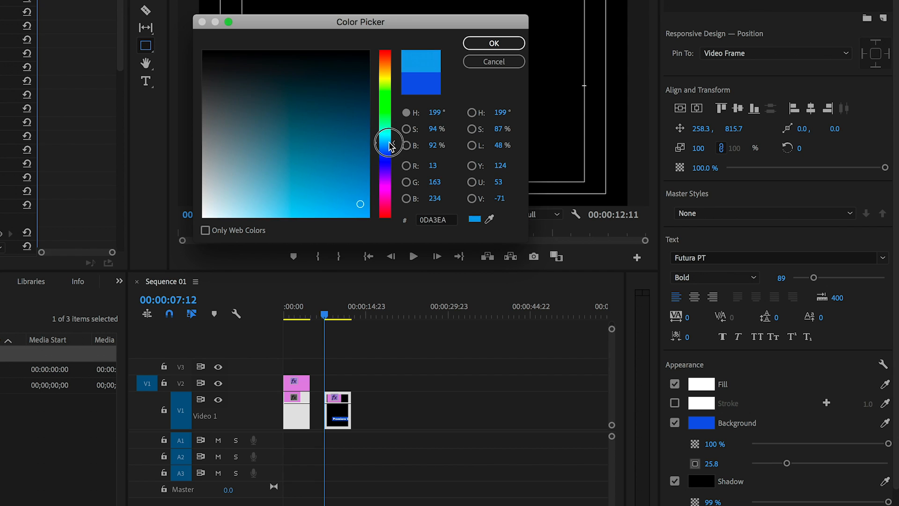
{"action": "left_click", "coordinate": [493, 43]}
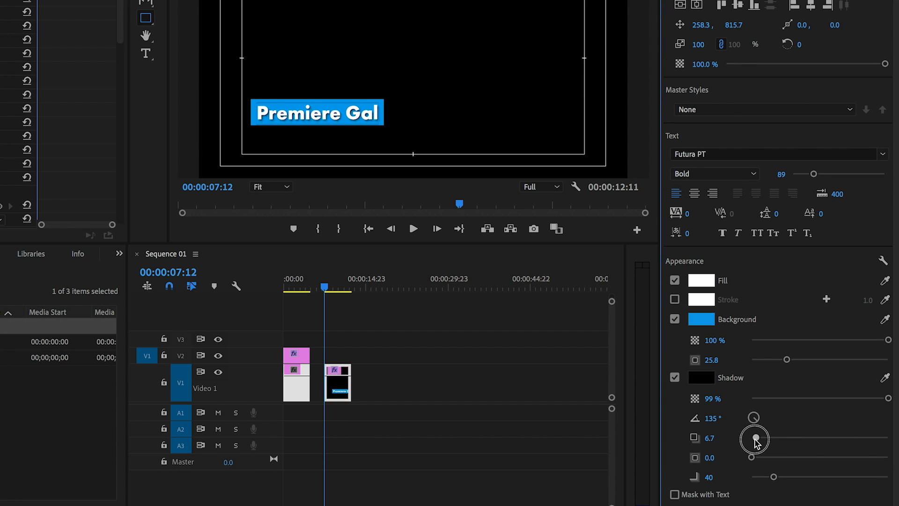
{"action": "mouse_move", "coordinate": [577, 309]}
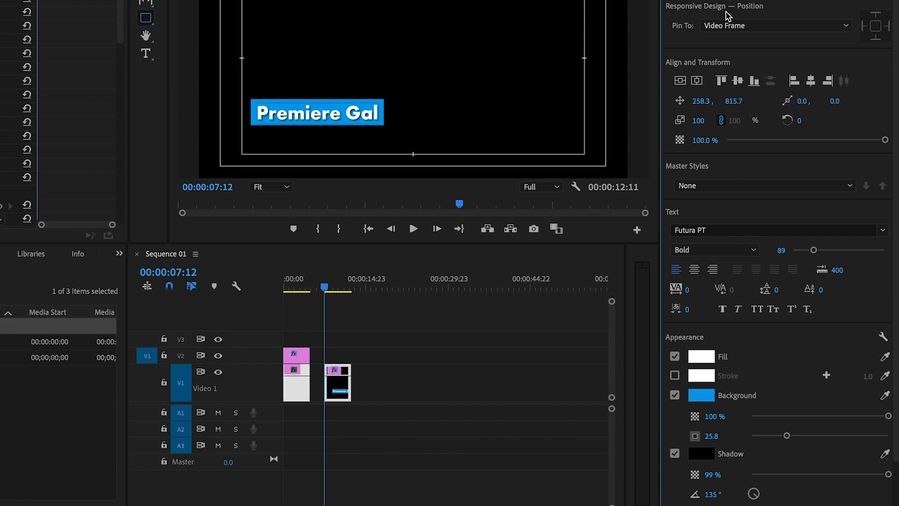
{"action": "mouse_move", "coordinate": [697, 17]}
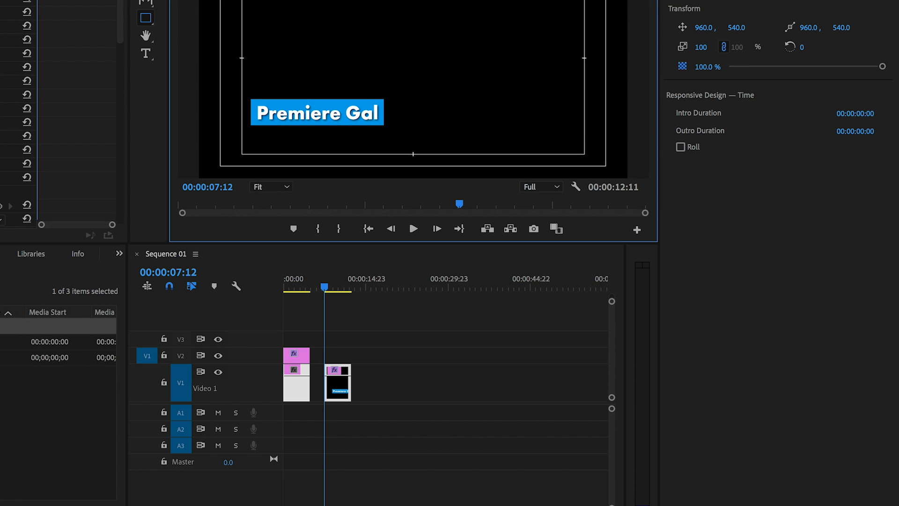
- Edit the title text layer in the Program Monitor, briefly retyping 'Third', so it reads 'Premiere Gal'
{"action": "left_click", "coordinate": [317, 112]}
{"action": "type", "text": "Lower"}
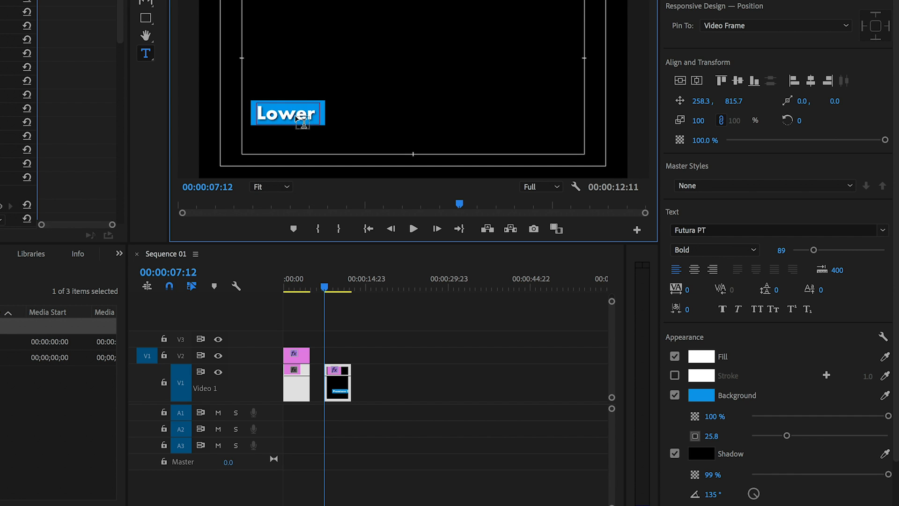
{"action": "type", "text": "Thir"}
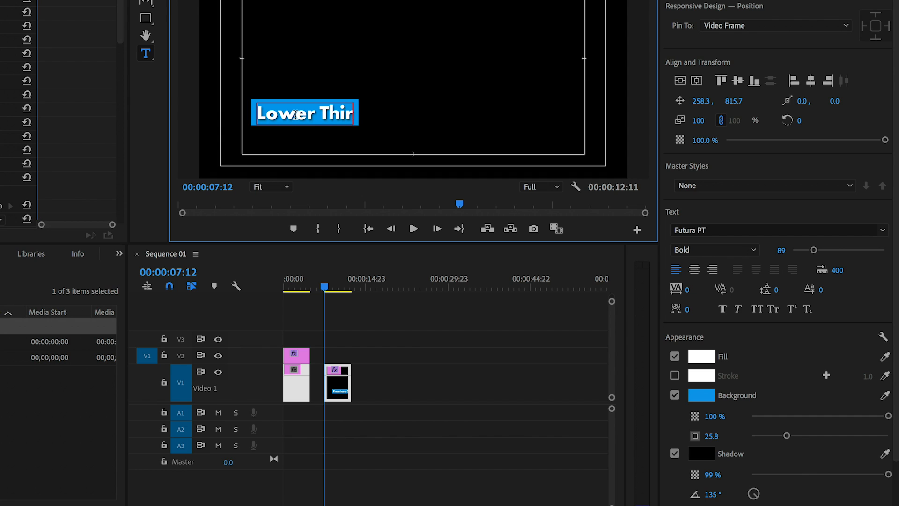
{"action": "type", "text": "d"}
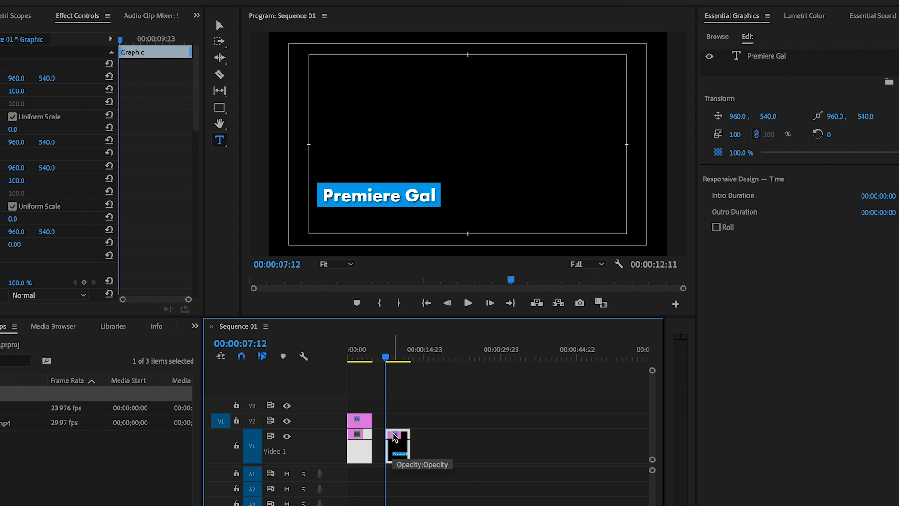
{"action": "mouse_move", "coordinate": [436, 396]}
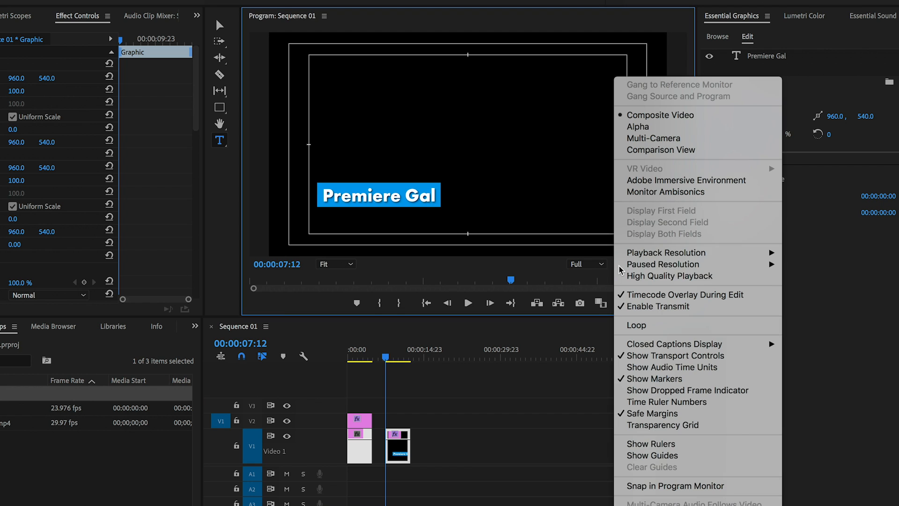
{"action": "mouse_move", "coordinate": [651, 444]}
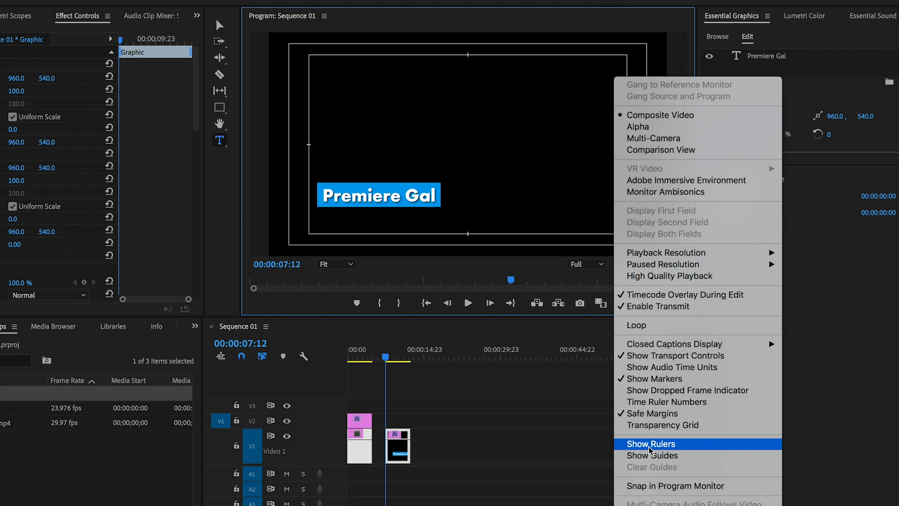
- Enable Show Rulers around the Program Monitor's video frame
{"action": "left_click", "coordinate": [651, 444]}
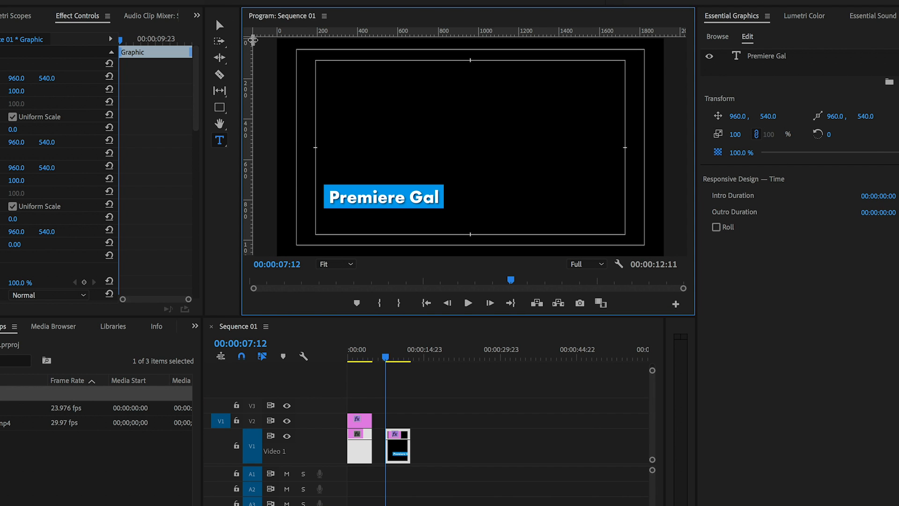
{"action": "mouse_move", "coordinate": [507, 63]}
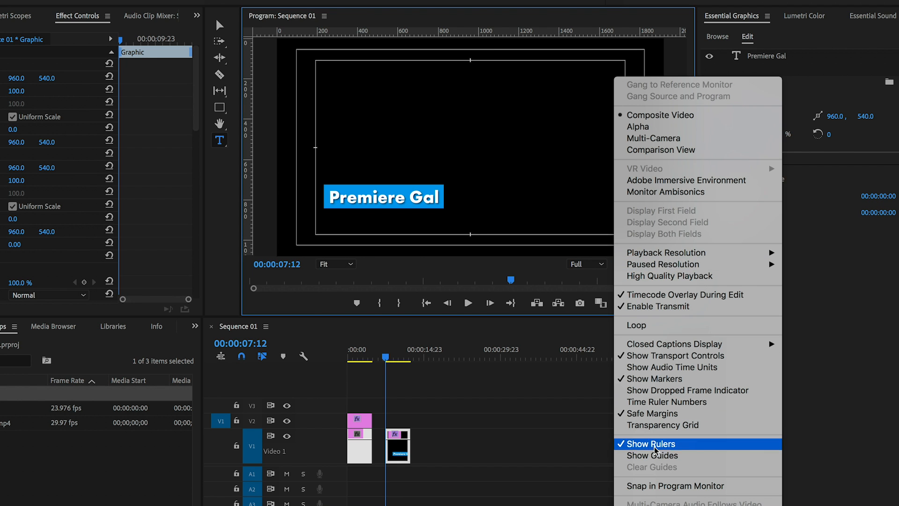
{"action": "left_click", "coordinate": [651, 443]}
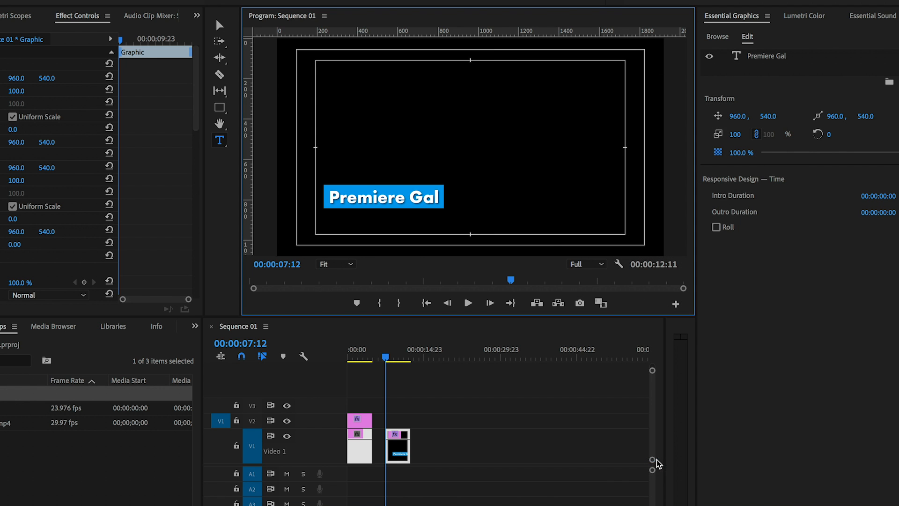
{"action": "mouse_move", "coordinate": [251, 51]}
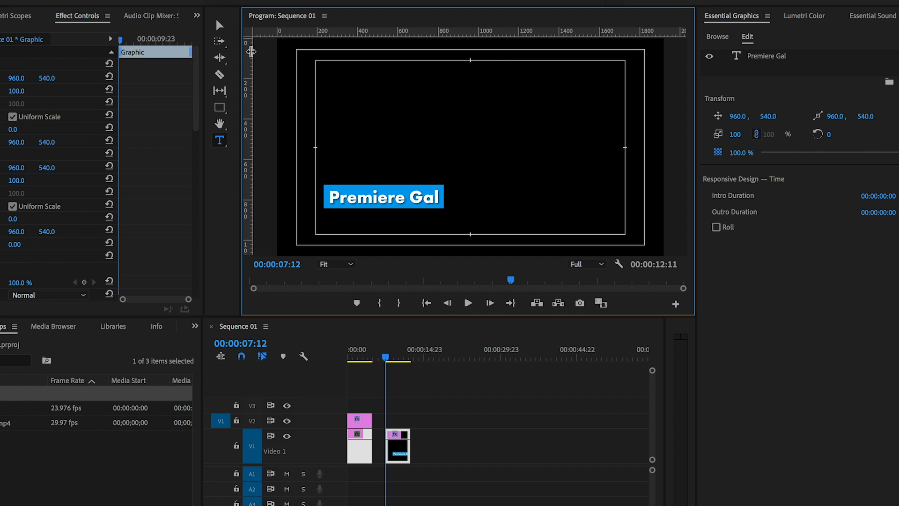
{"action": "mouse_move", "coordinate": [286, 56]}
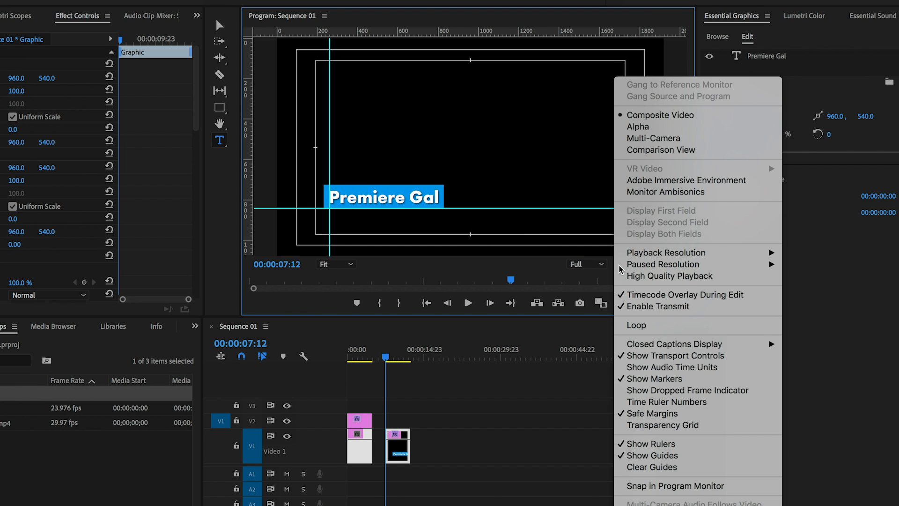
{"action": "mouse_move", "coordinate": [675, 485]}
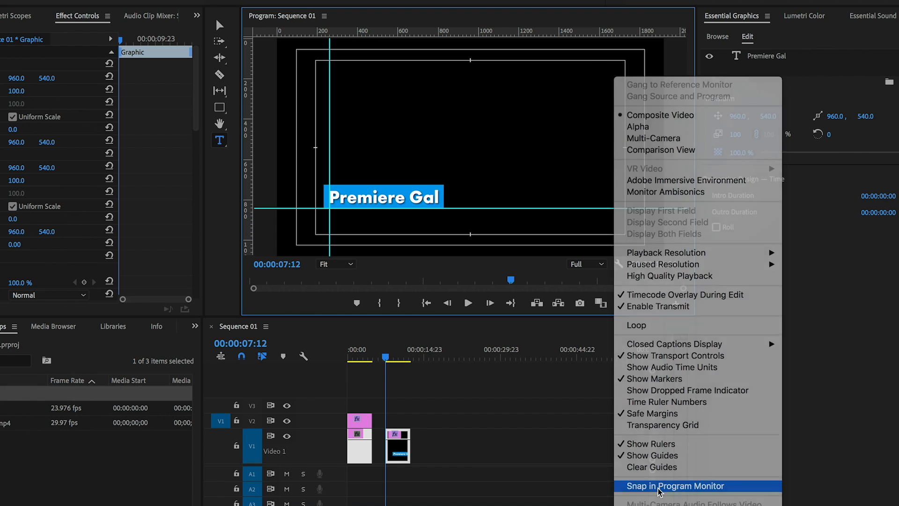
- Turn on Snap in Program Monitor so the title snaps to the guides
{"action": "left_click", "coordinate": [675, 486]}
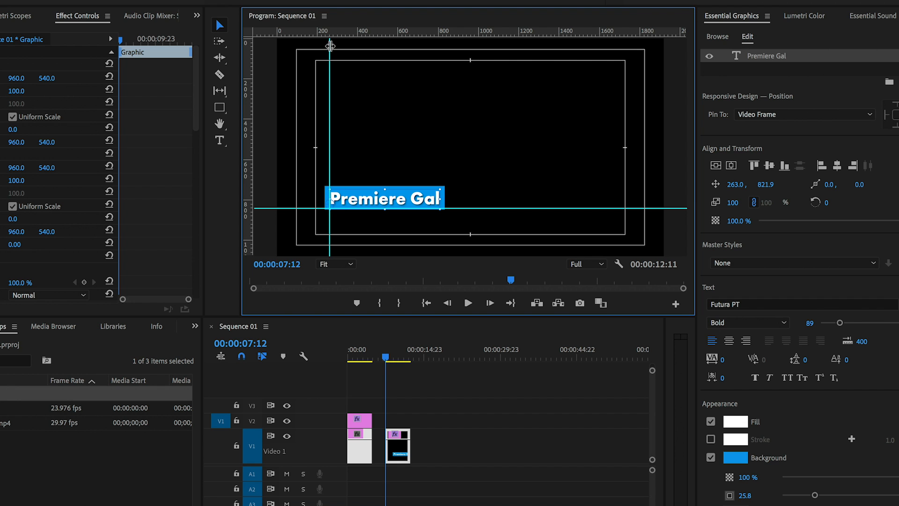
{"action": "mouse_move", "coordinate": [325, 242]}
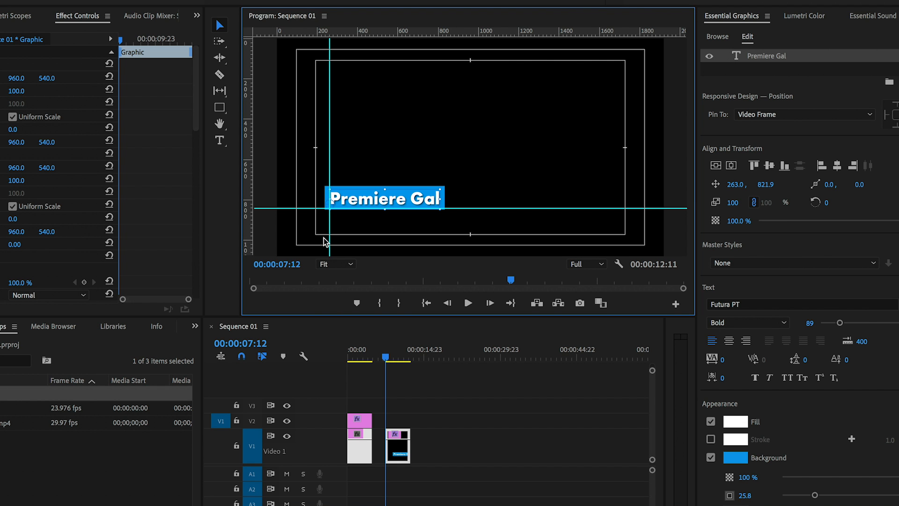
{"action": "left_click", "coordinate": [227, 5]}
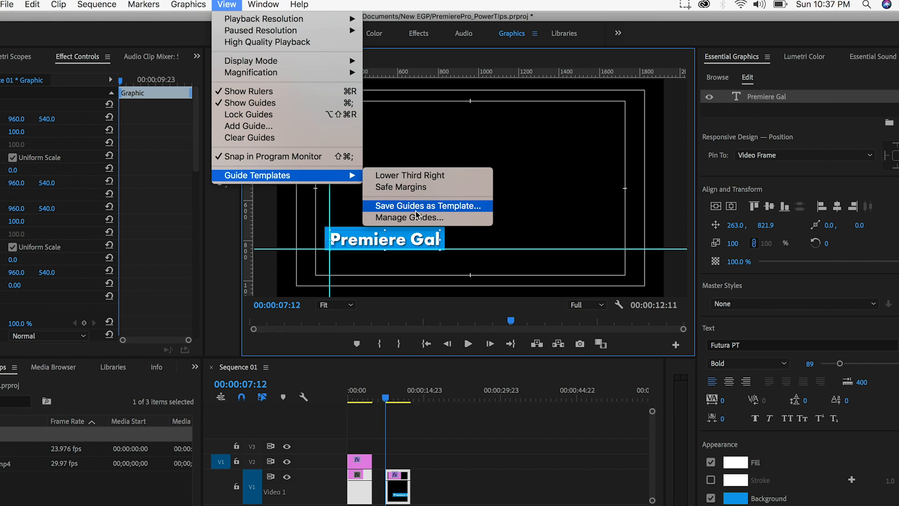
- Save the current guides as a template named 'Lower Third Left'
{"action": "left_click", "coordinate": [423, 205]}
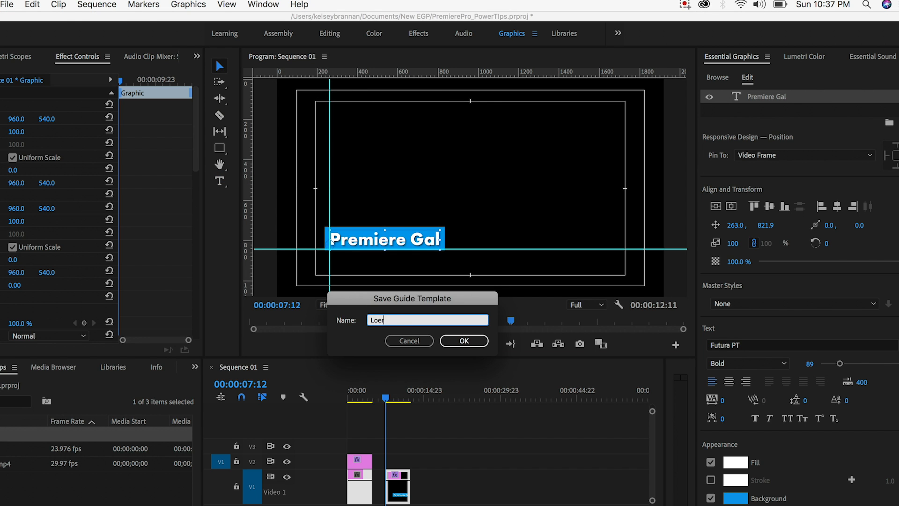
{"action": "type", "text": "Lower Third Left"}
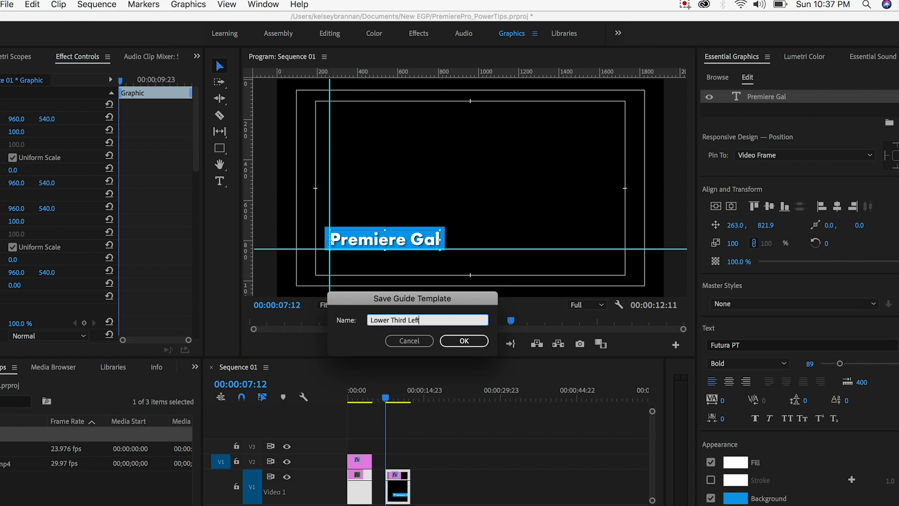
{"action": "left_click", "coordinate": [464, 340]}
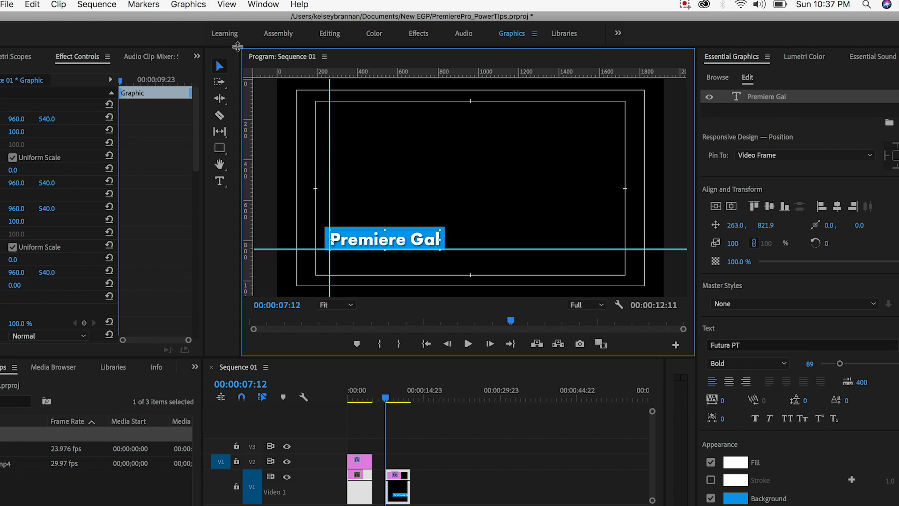
{"action": "left_click", "coordinate": [226, 5]}
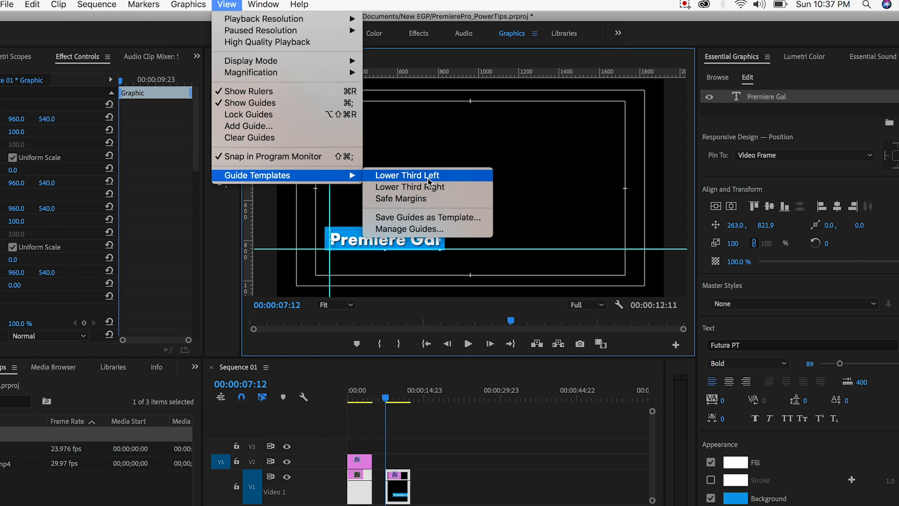
- Apply Lower Third Right guides, then Lower Third Left, and zoom the monitor to 200%
{"action": "left_click", "coordinate": [407, 174]}
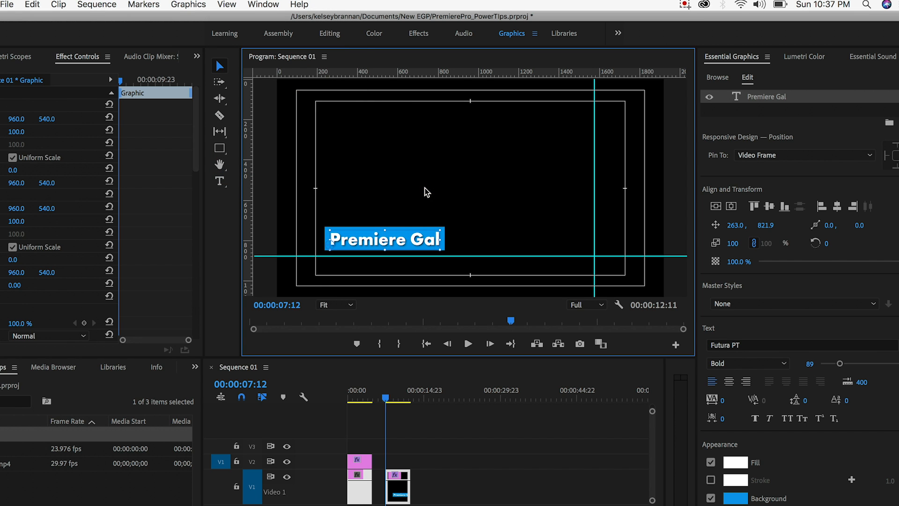
{"action": "mouse_move", "coordinate": [600, 244]}
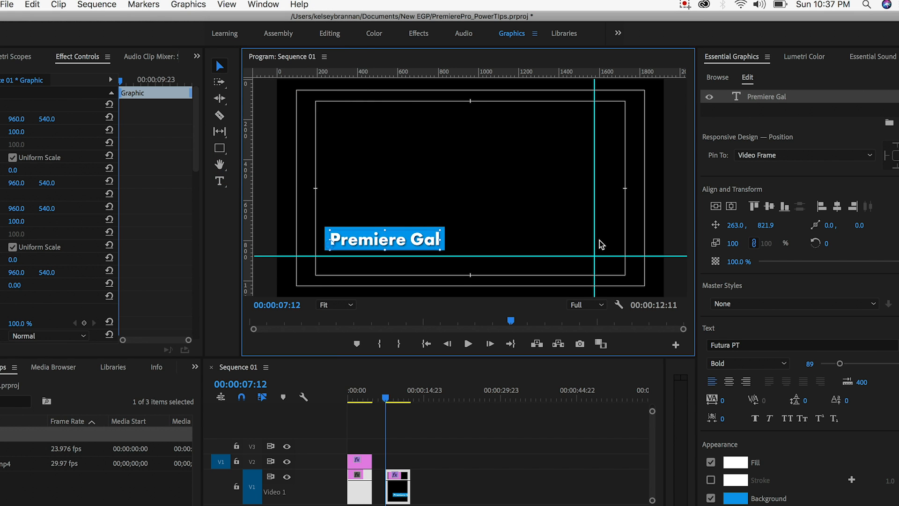
{"action": "left_click", "coordinate": [227, 5]}
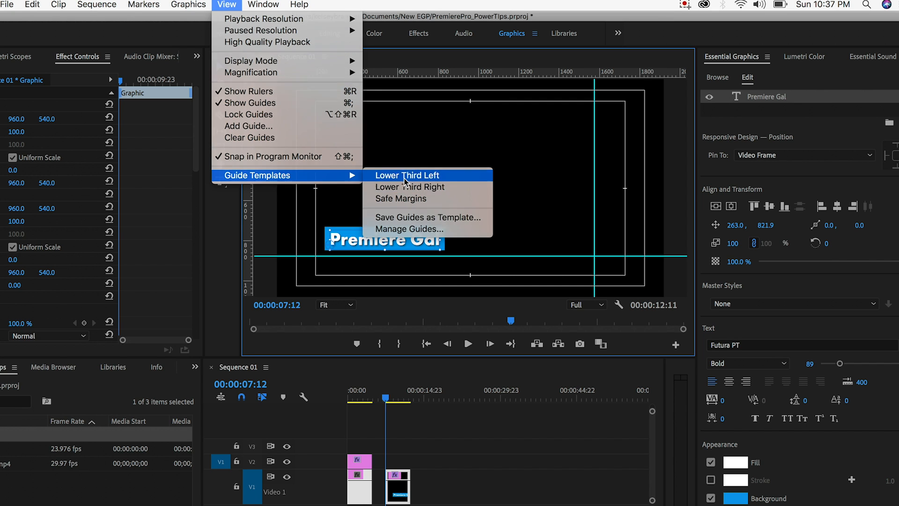
{"action": "left_click", "coordinate": [408, 176]}
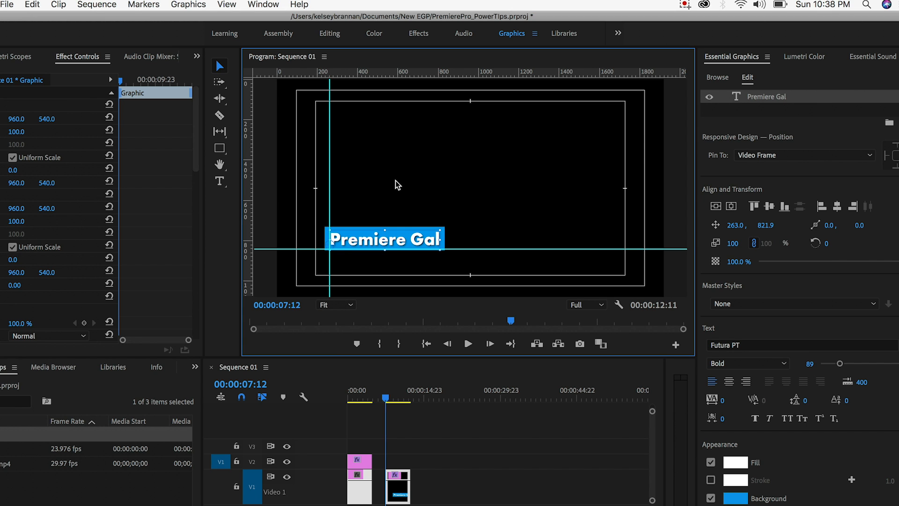
{"action": "left_click", "coordinate": [336, 304]}
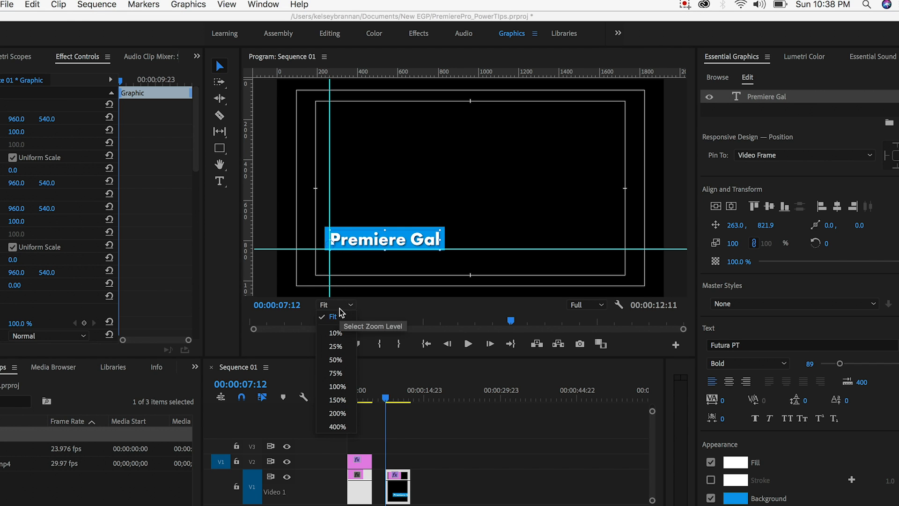
{"action": "left_click", "coordinate": [338, 413]}
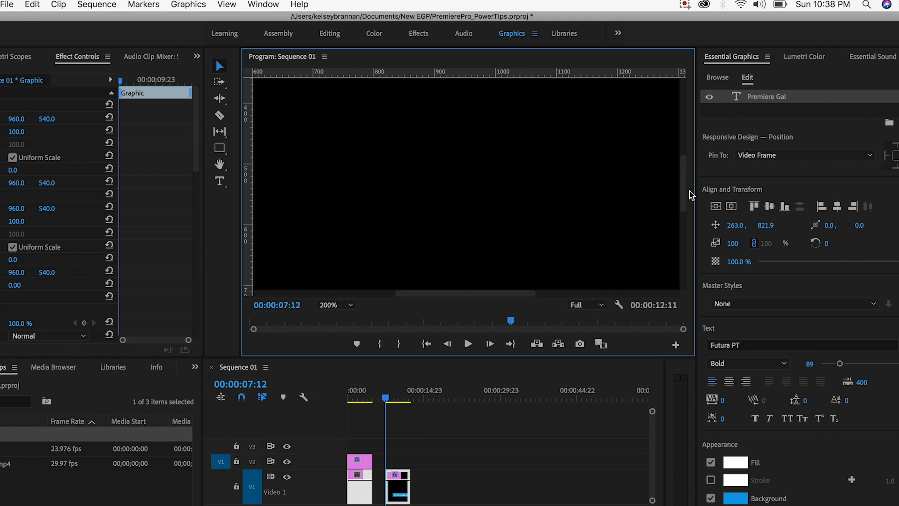